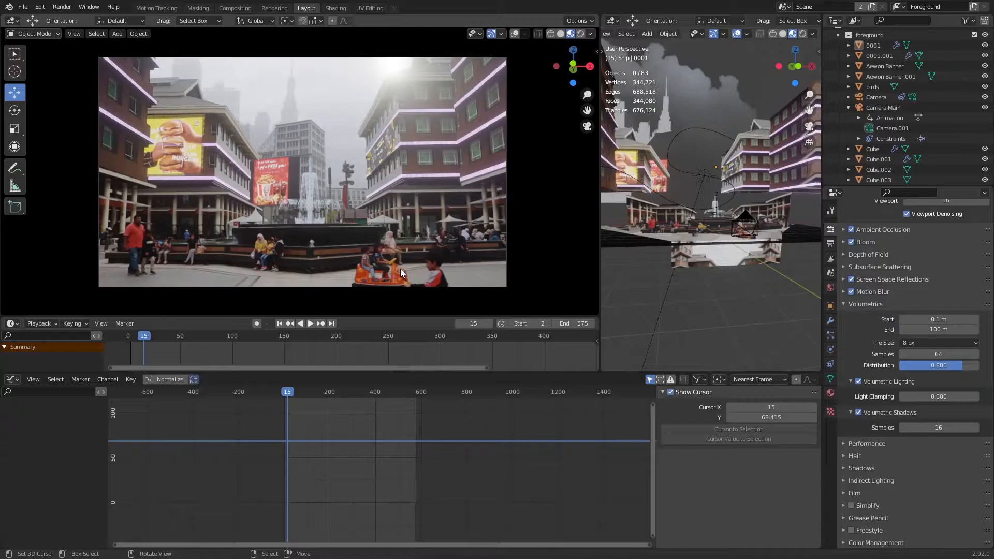
{"action": "mouse_move", "coordinate": [307, 218]}
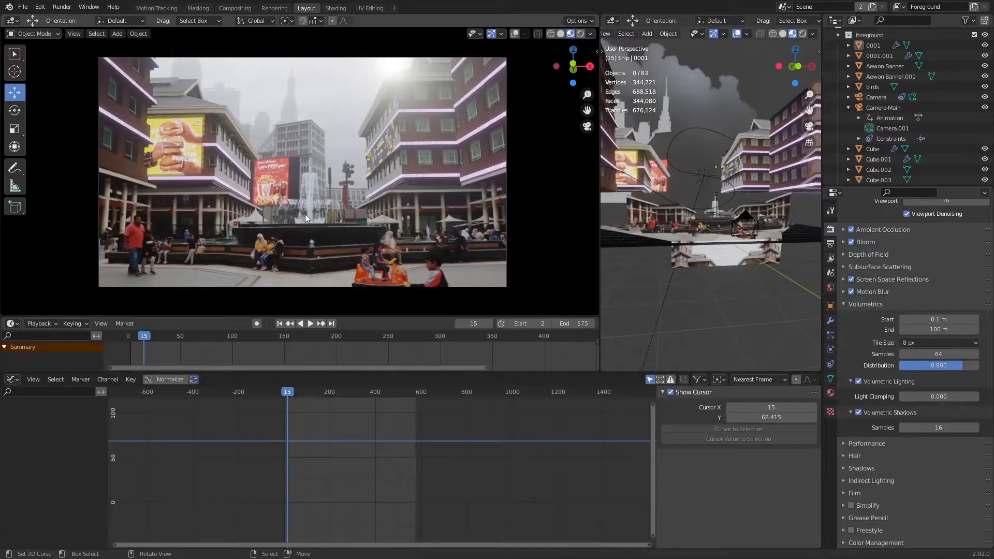
{"action": "mouse_move", "coordinate": [657, 195]}
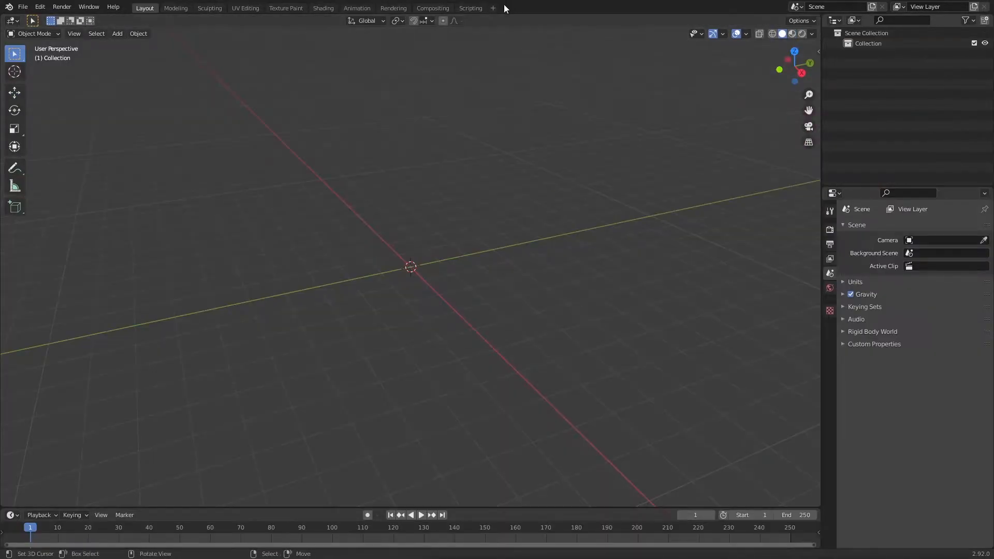
{"action": "mouse_move", "coordinate": [547, 243]}
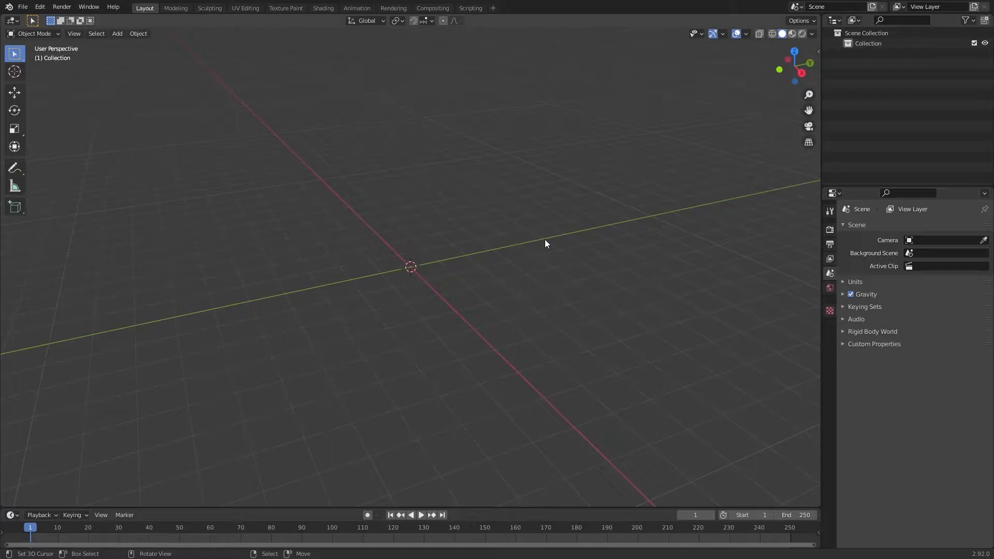
{"action": "mouse_move", "coordinate": [103, 76]}
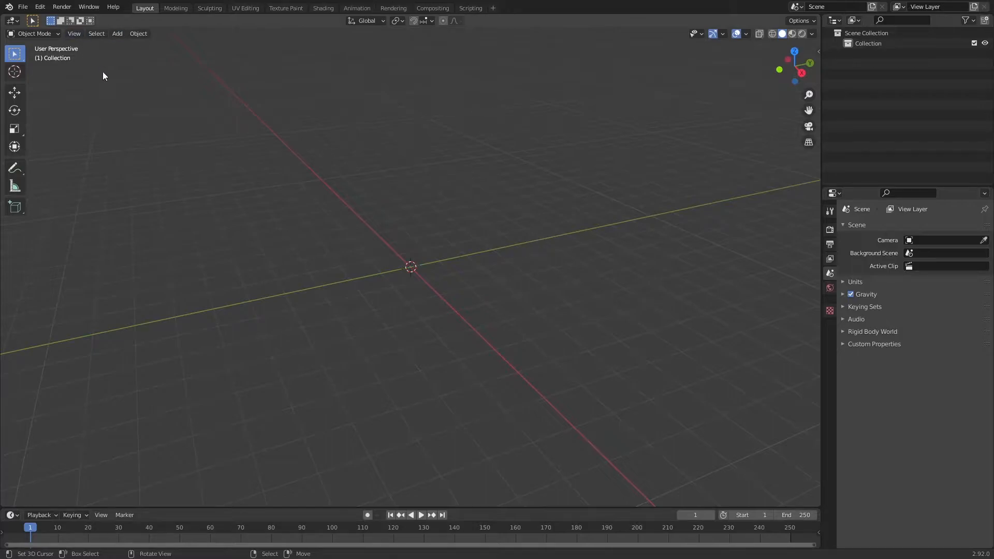
{"action": "mouse_move", "coordinate": [40, 7]}
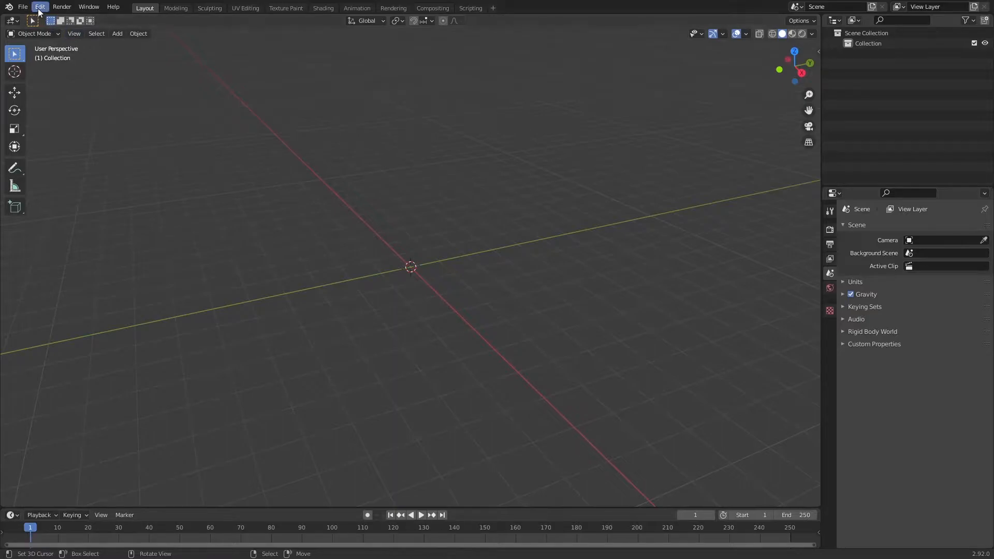
Confirm Import Images as Planes stays enabled in Add-ons, save preferences and close the window
{"action": "left_click", "coordinate": [40, 7]}
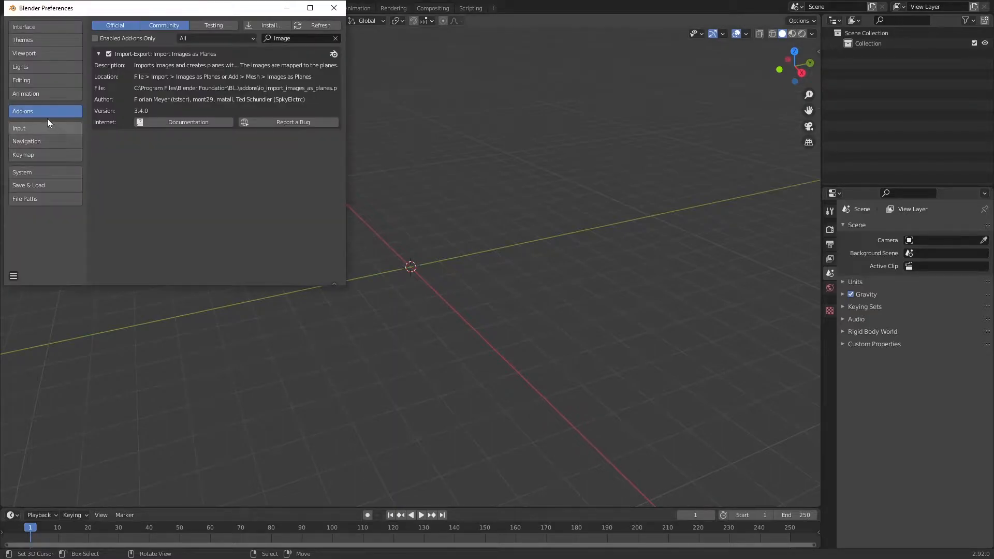
{"action": "mouse_move", "coordinate": [174, 60]}
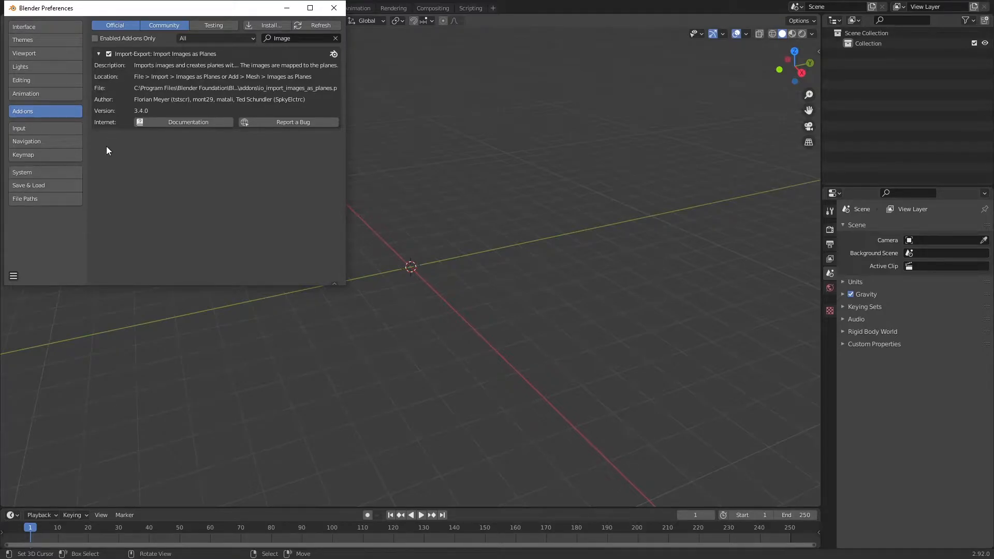
{"action": "left_click", "coordinate": [12, 275]}
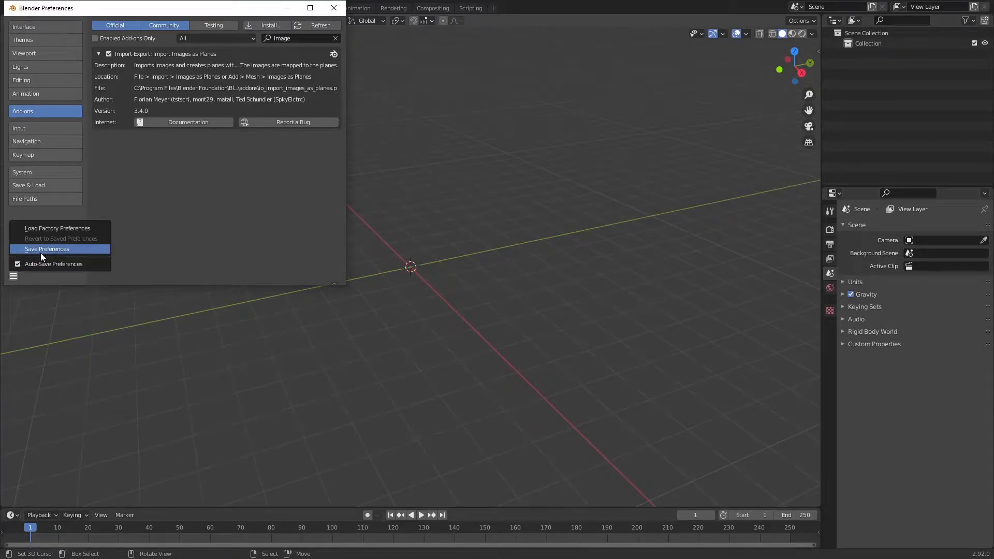
{"action": "mouse_move", "coordinate": [47, 248]}
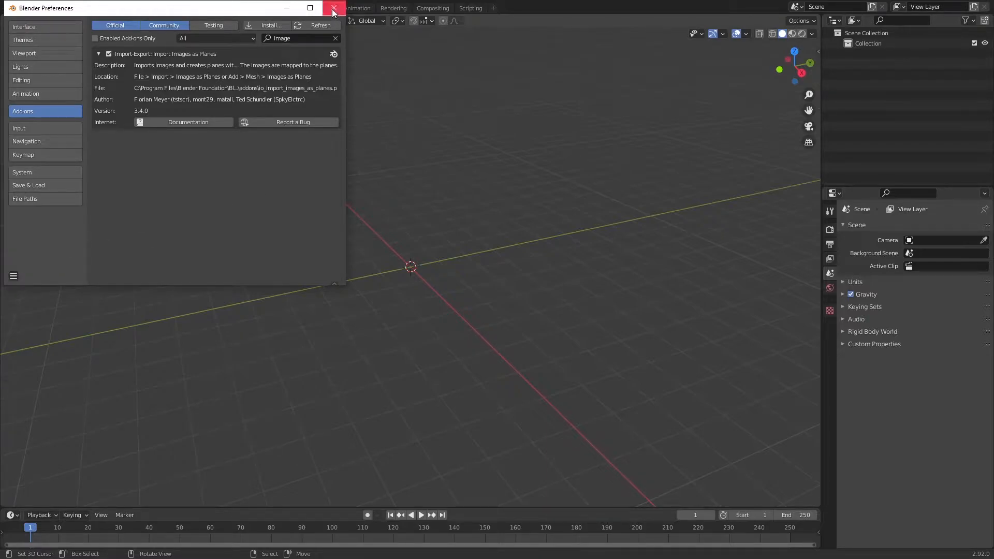
{"action": "left_click", "coordinate": [332, 7]}
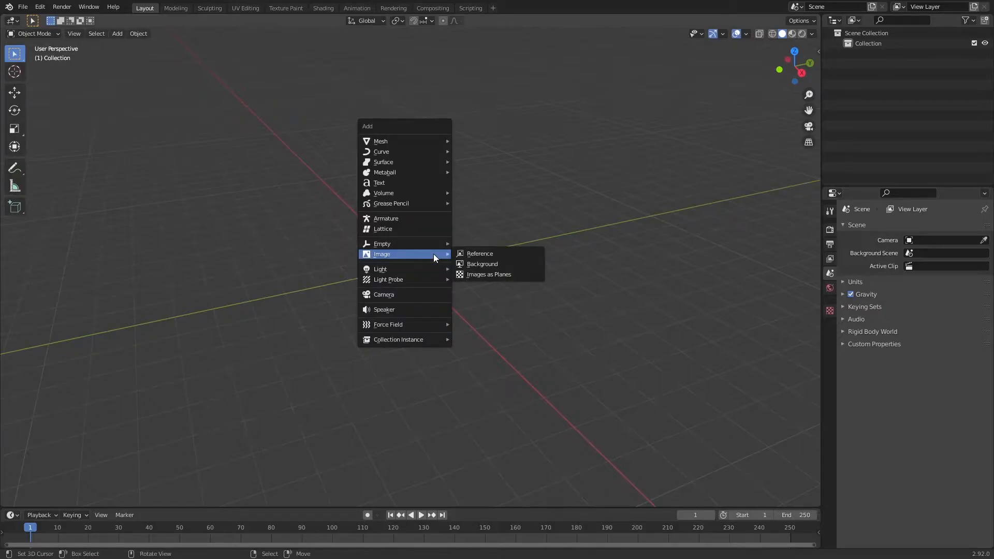
{"action": "mouse_move", "coordinate": [488, 264]}
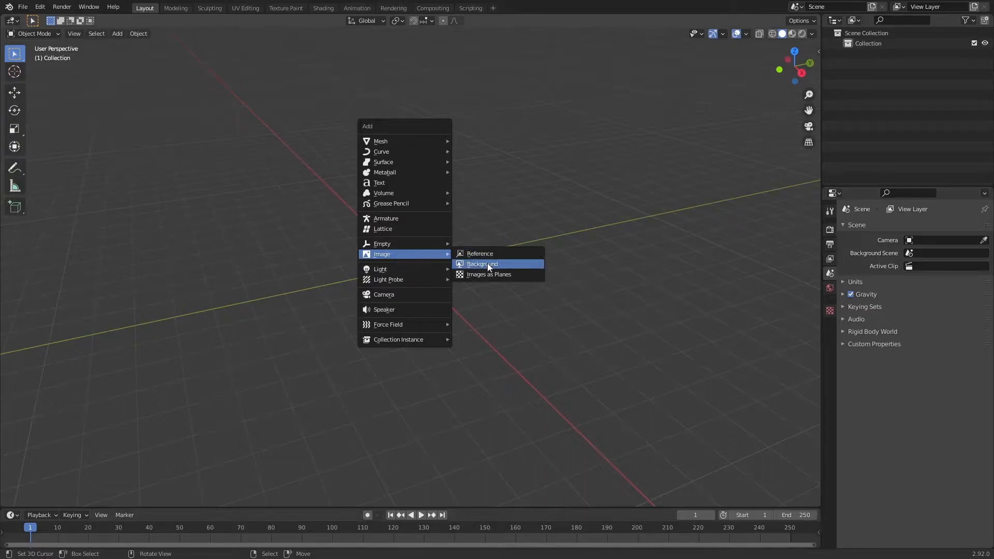
{"action": "mouse_move", "coordinate": [488, 273]}
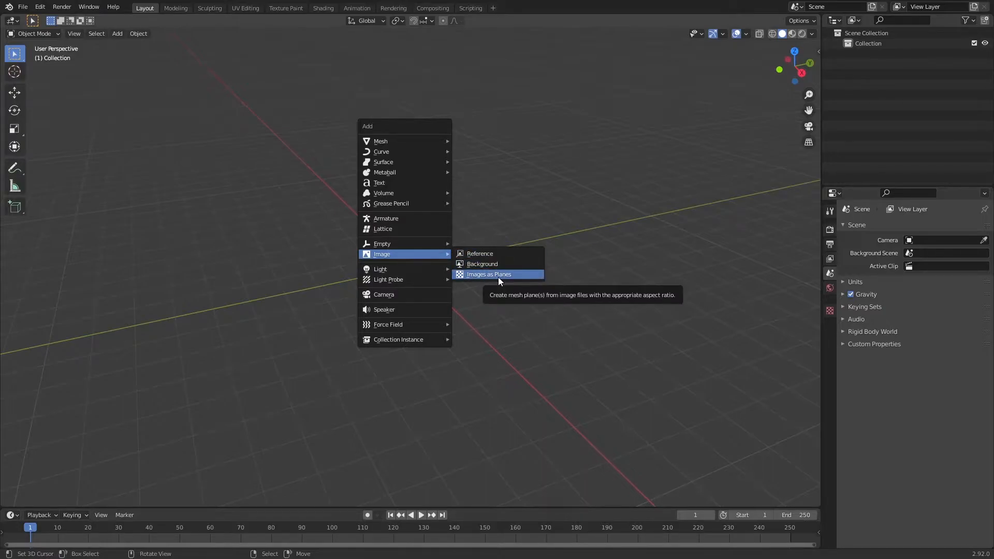
Choose Image > Images as Planes from the add menu to reach the import file browser
{"action": "left_click", "coordinate": [488, 273]}
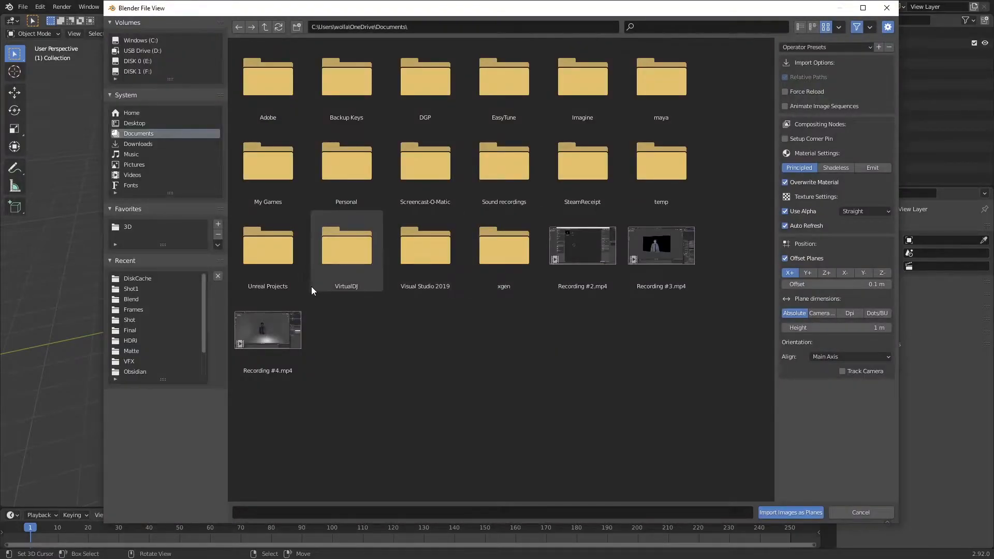
Navigate Desktop > VFX > Shot and import rotoed.mov as an image plane
{"action": "left_click", "coordinate": [135, 123]}
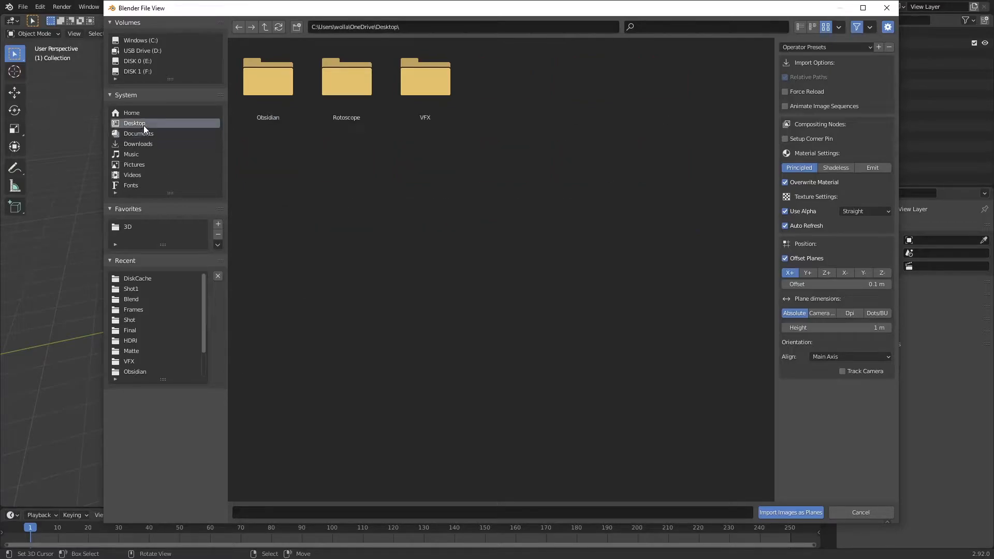
{"action": "mouse_move", "coordinate": [382, 161]}
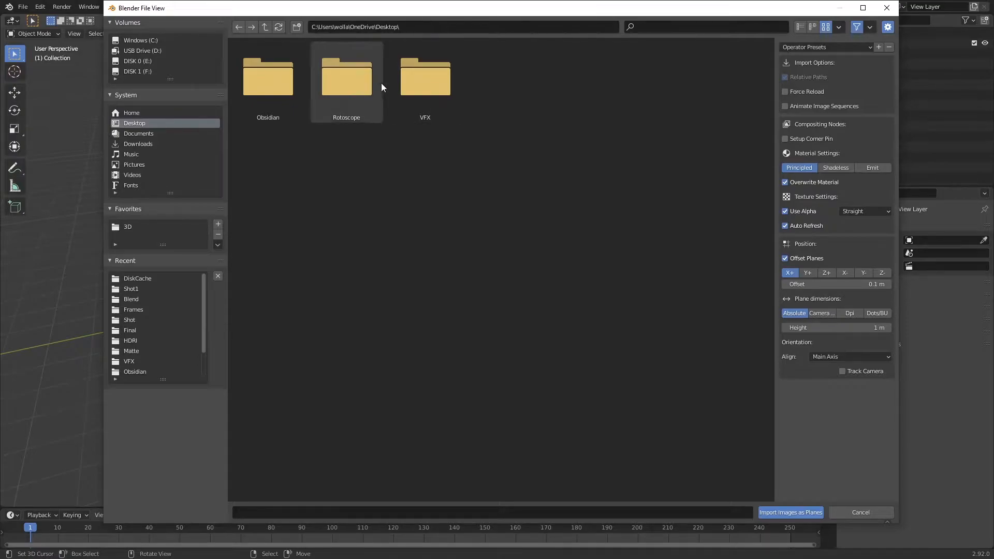
{"action": "double_click", "coordinate": [424, 76]}
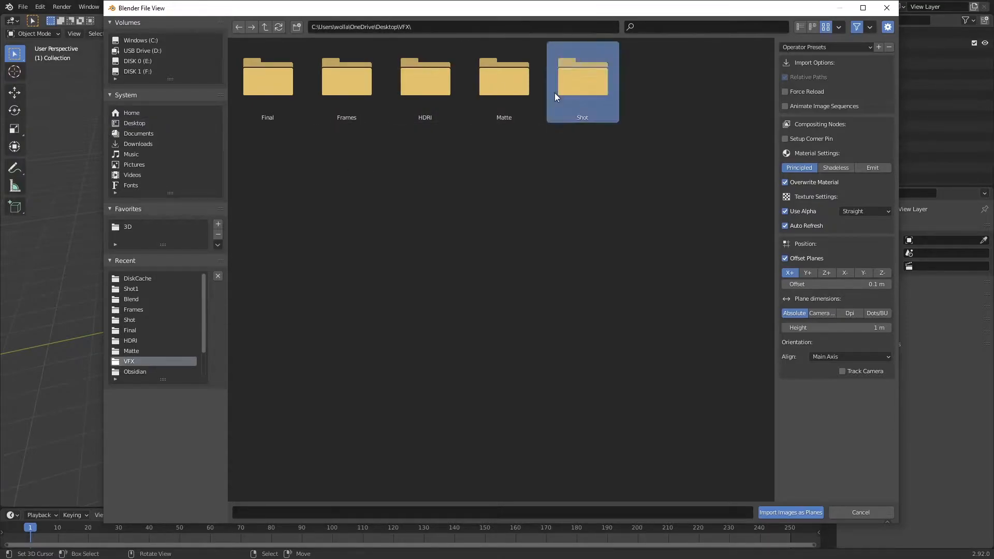
{"action": "double_click", "coordinate": [581, 75]}
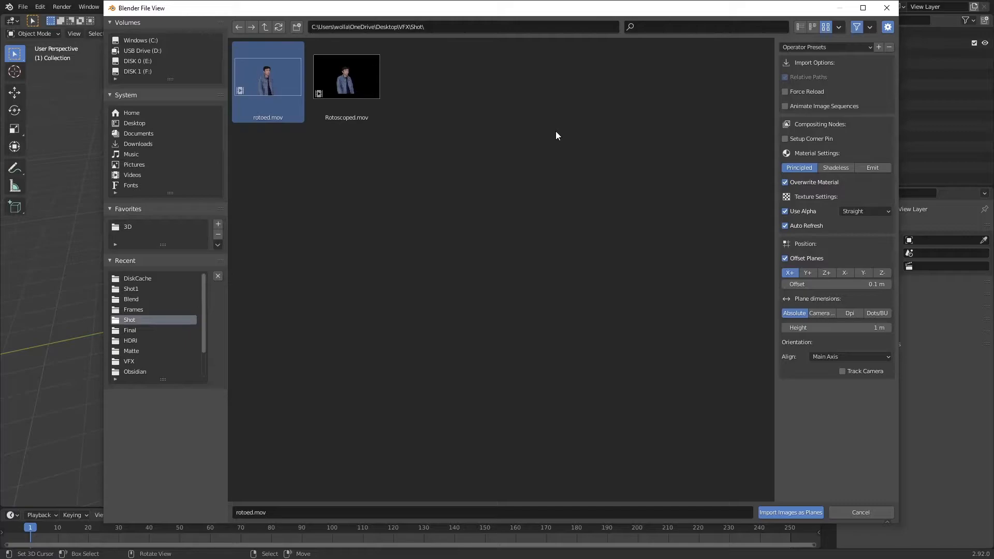
{"action": "mouse_move", "coordinate": [692, 501]}
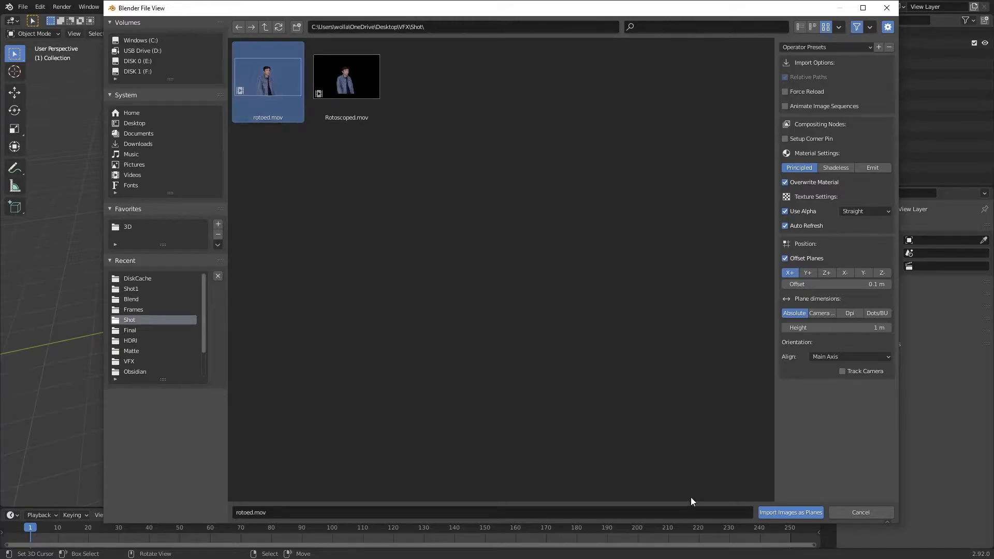
{"action": "left_click", "coordinate": [790, 513]}
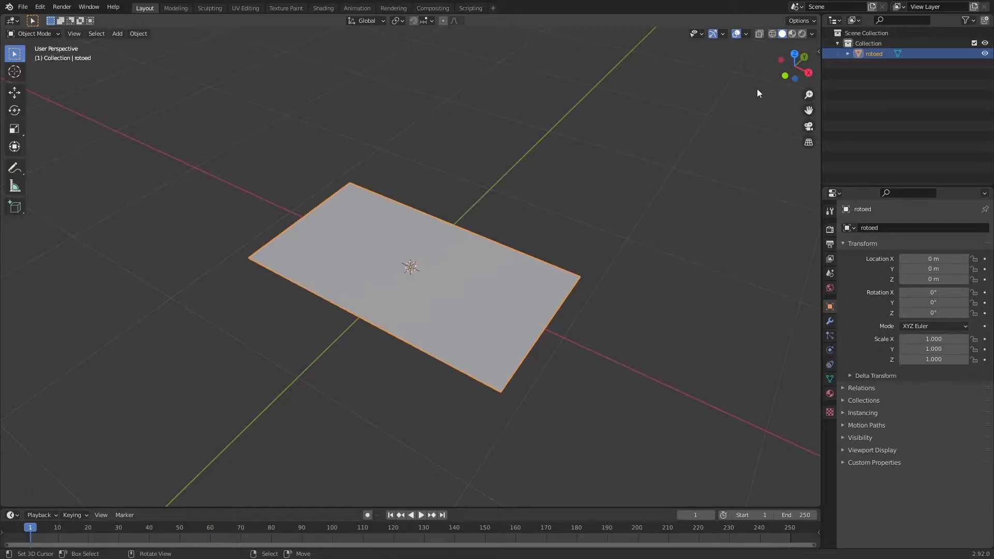
{"action": "mouse_move", "coordinate": [792, 33]}
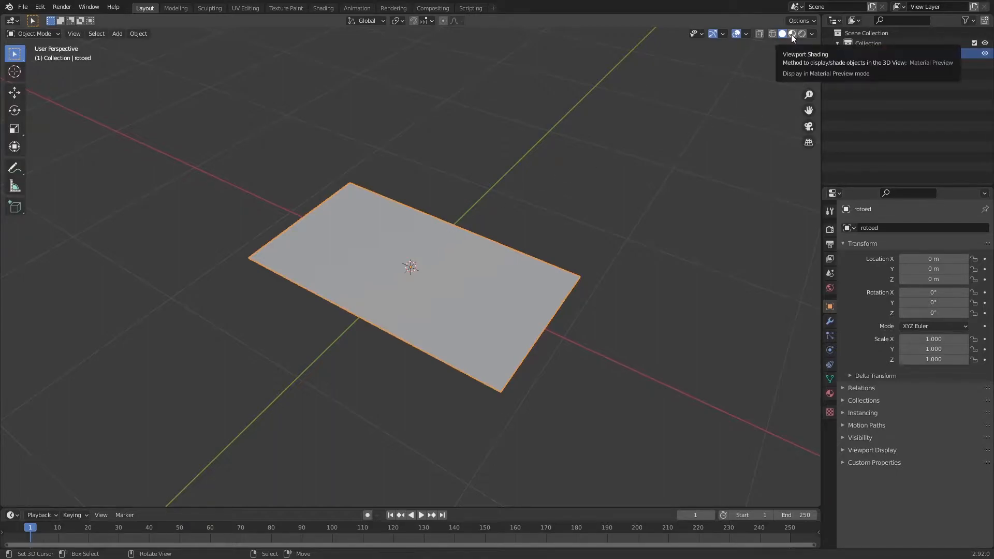
Show the plane's video material in preview shading and rotate it 90° on X to stand upright
{"action": "left_click", "coordinate": [791, 33]}
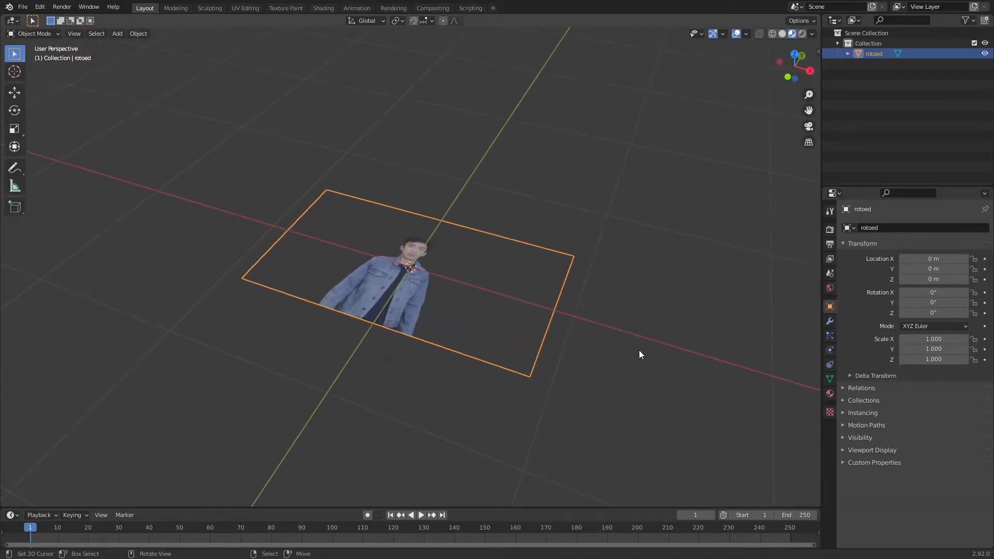
{"action": "key", "text": "r"}
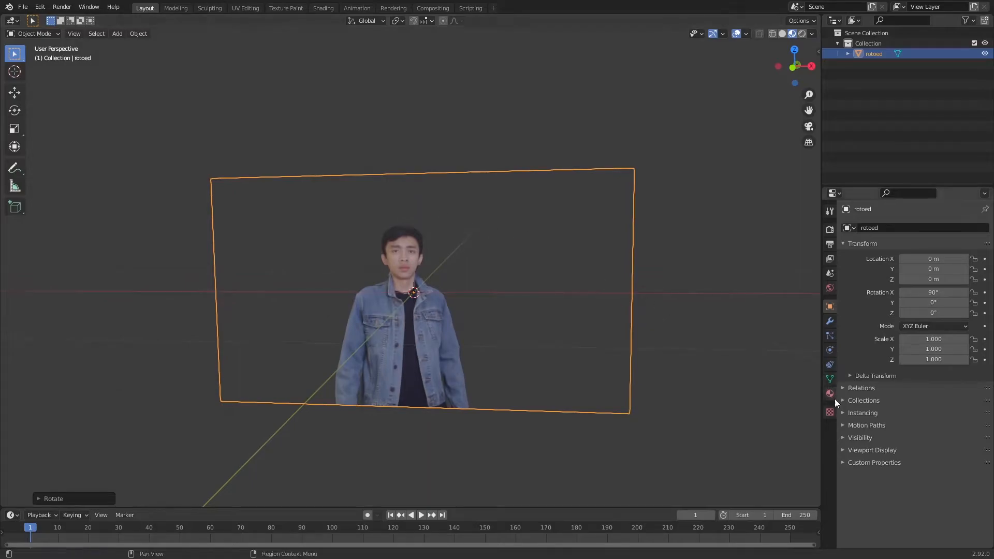
Try the material's Blend Mode as Opaque, then return it to Alpha Blend for transparency
{"action": "left_click", "coordinate": [829, 394]}
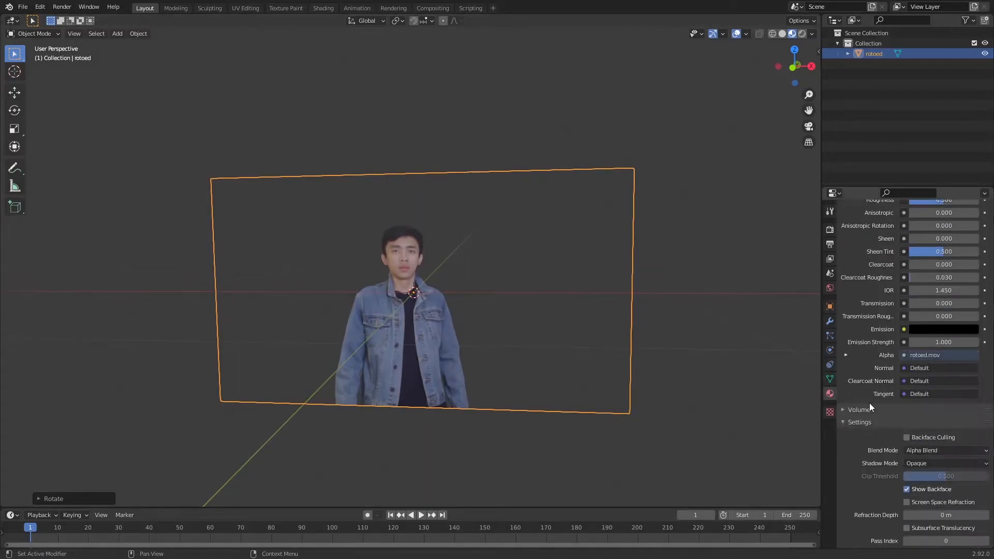
{"action": "scroll", "scroll_direction": "down", "scroll_amount": 3}
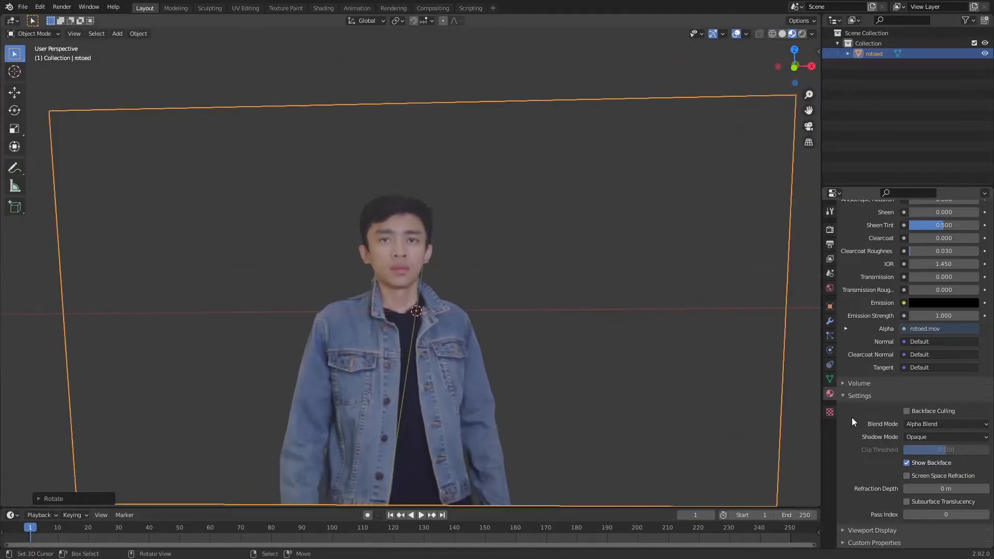
{"action": "mouse_move", "coordinate": [942, 424]}
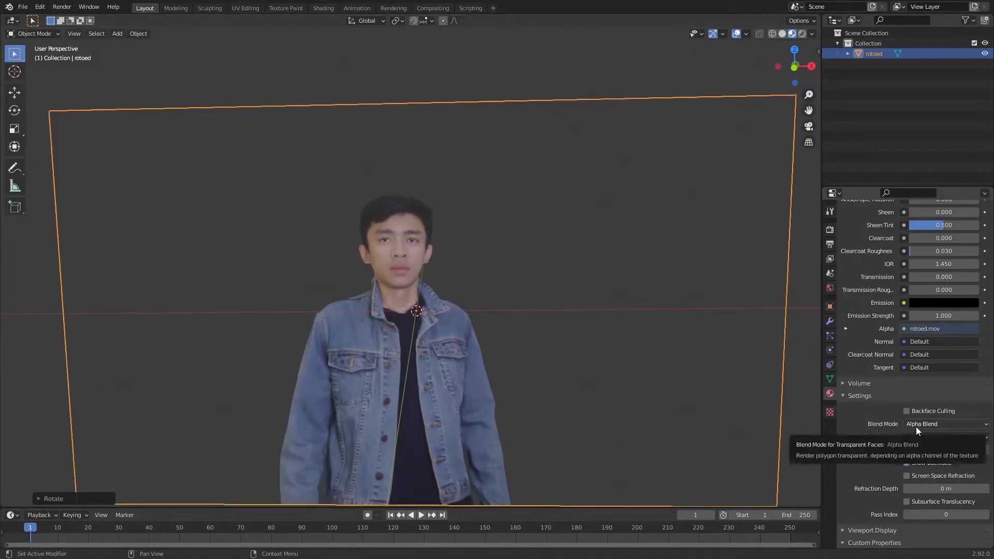
{"action": "left_click", "coordinate": [944, 423]}
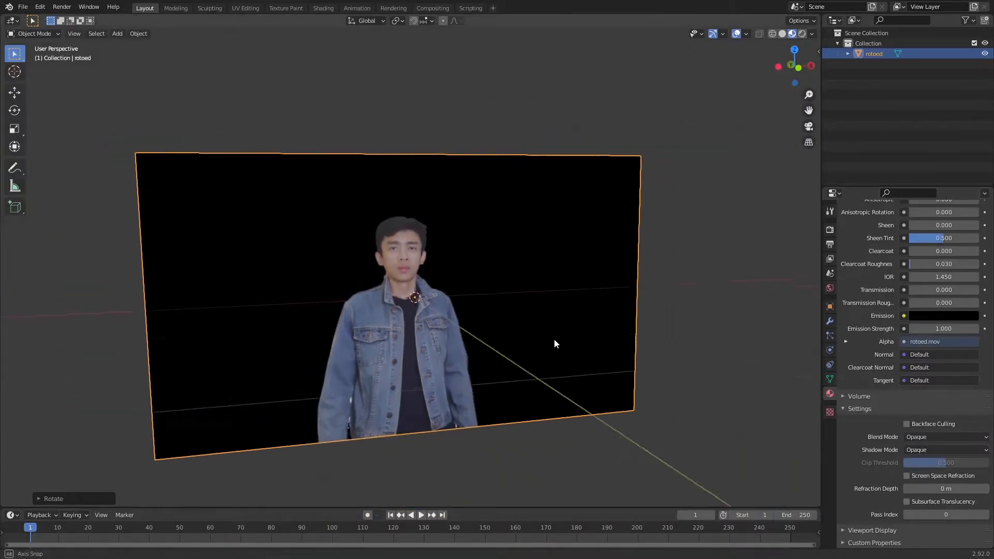
{"action": "left_click", "coordinate": [943, 437]}
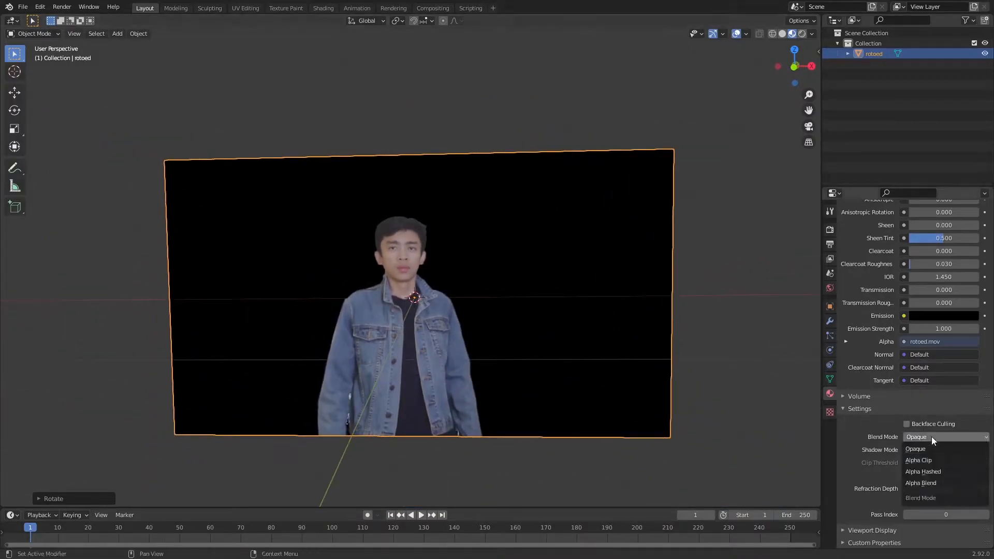
{"action": "left_click", "coordinate": [919, 482]}
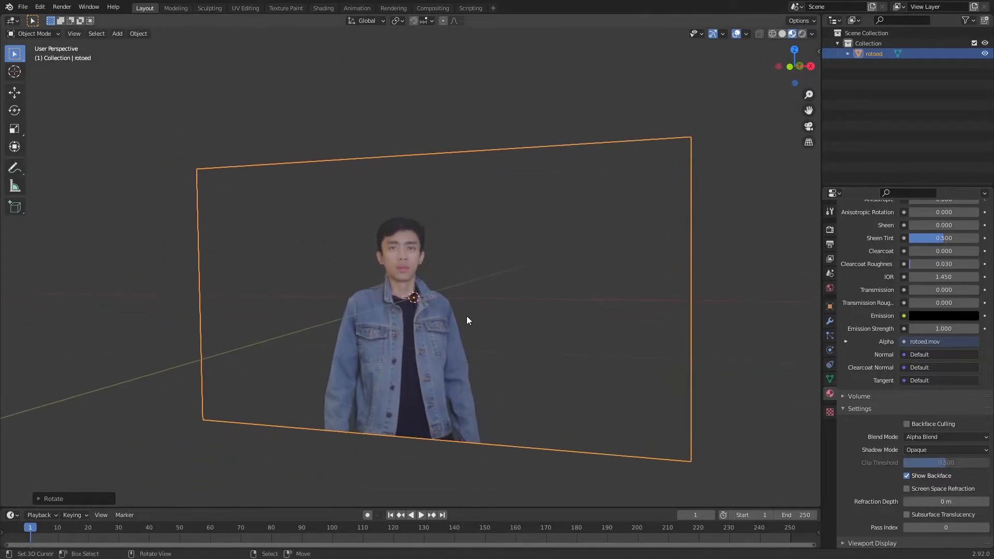
{"action": "mouse_move", "coordinate": [439, 293]}
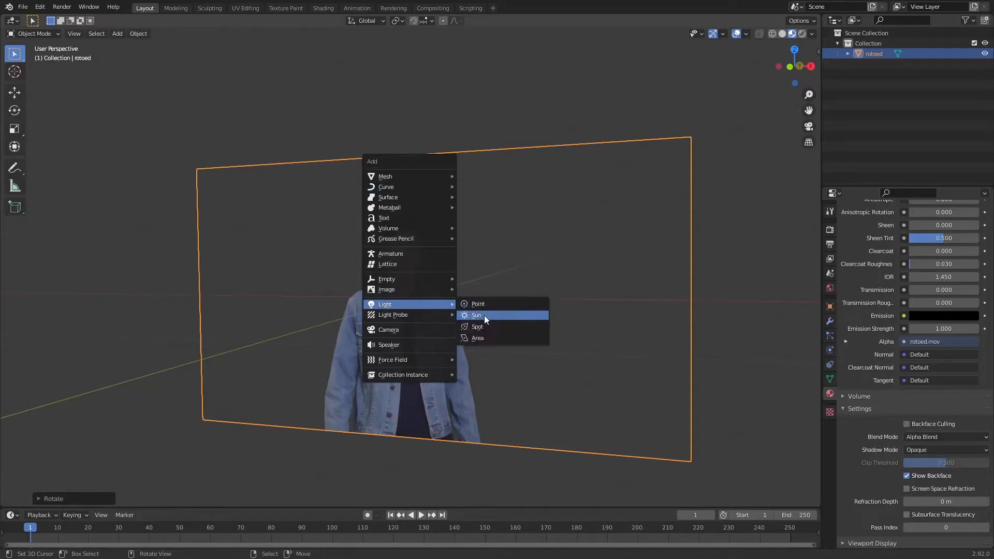
Add a point light and move it beside the person on the video plane
{"action": "left_click", "coordinate": [479, 303]}
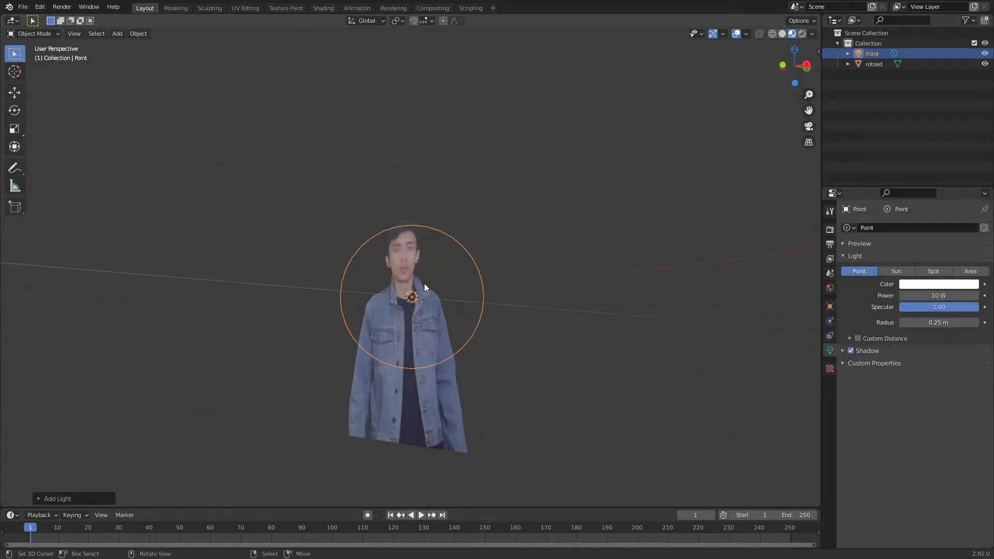
{"action": "key", "text": "g"}
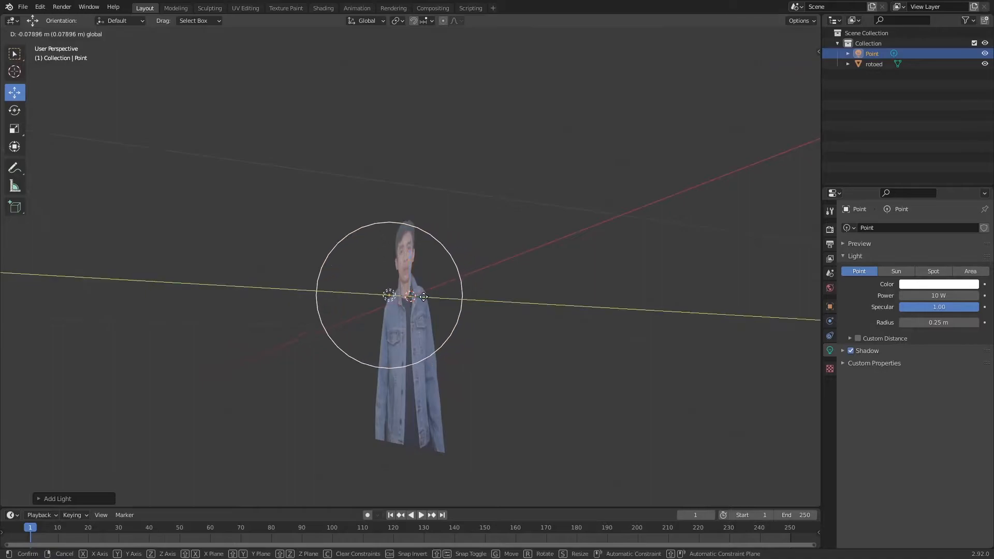
{"action": "left_click", "coordinate": [811, 34]}
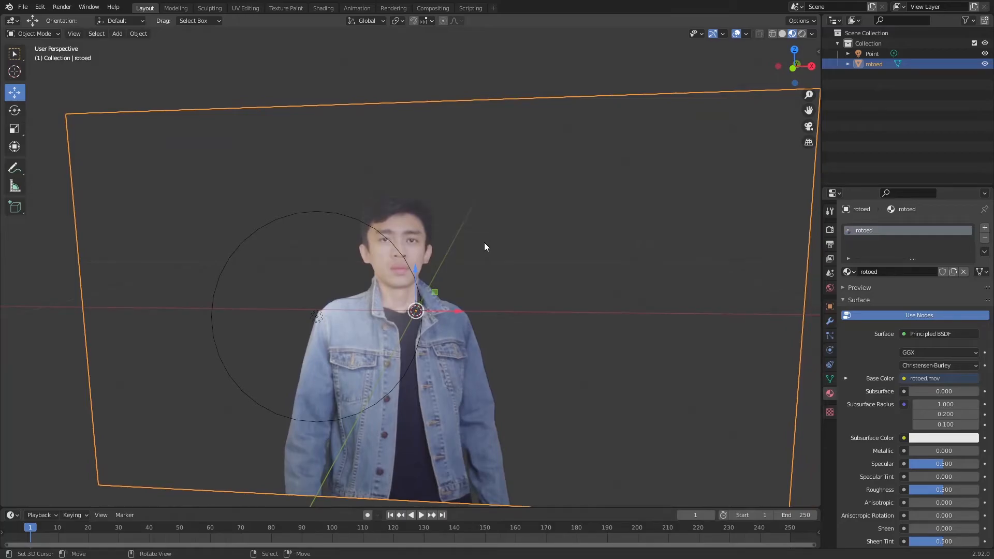
{"action": "mouse_move", "coordinate": [476, 219]}
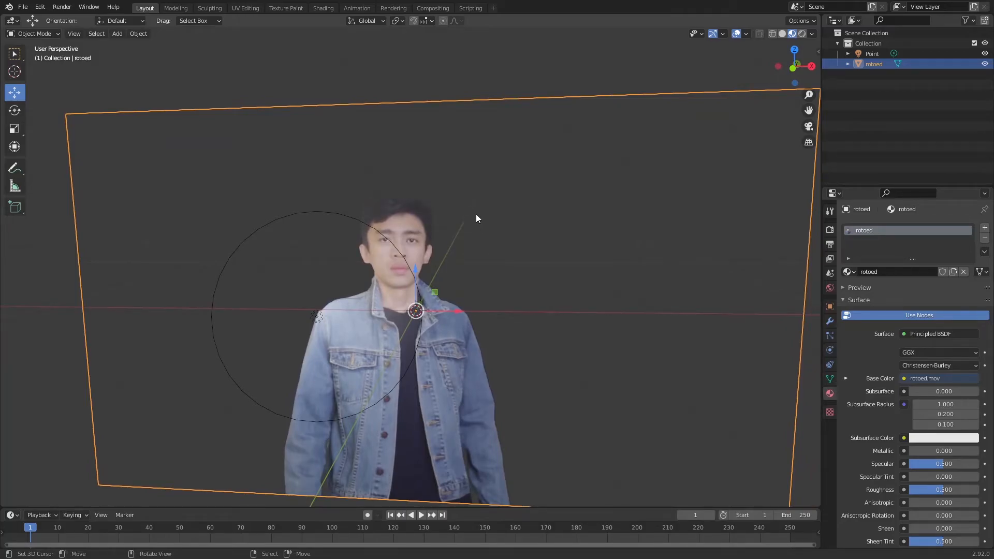
{"action": "mouse_move", "coordinate": [325, 14]}
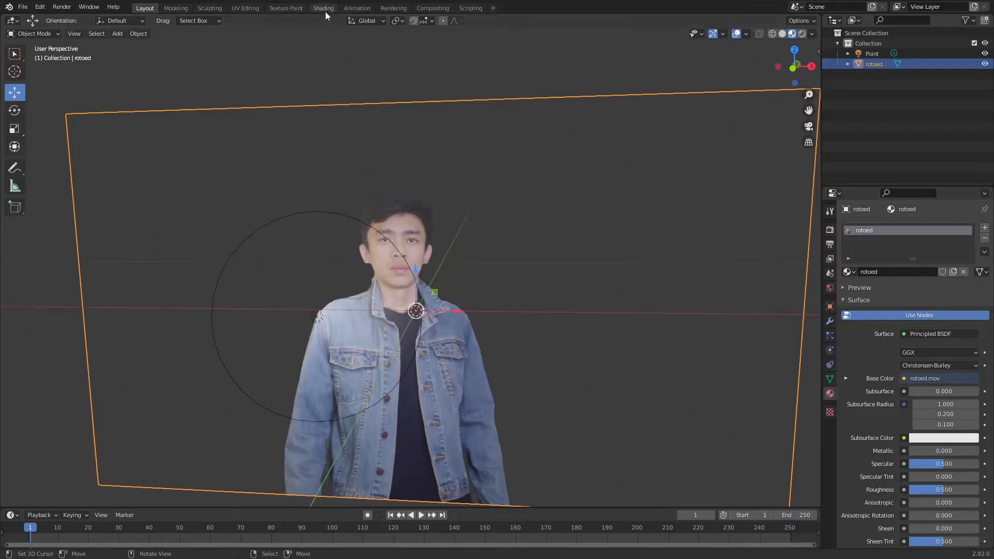
Switch to the Shading workspace to see the plane's video-texture nodes
{"action": "left_click", "coordinate": [323, 7]}
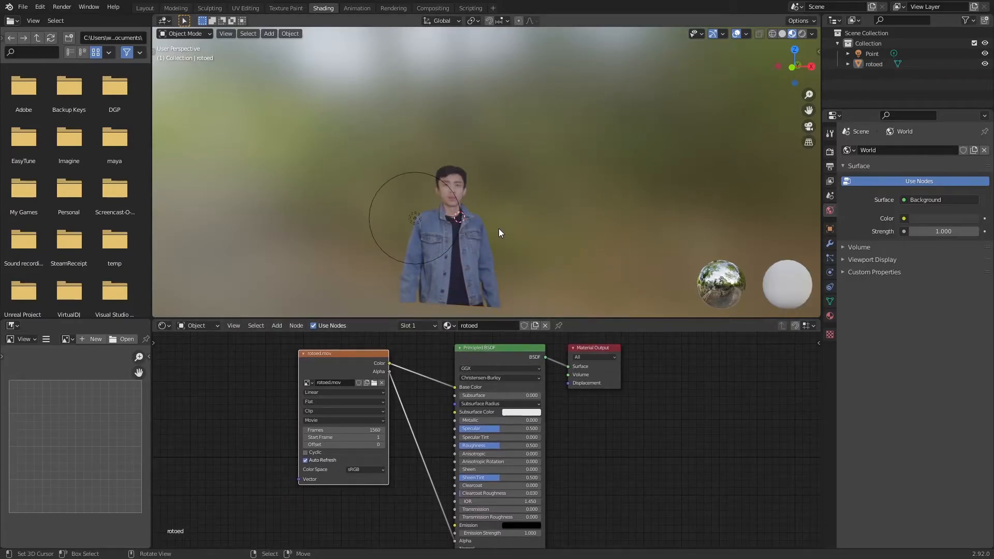
Use a plain grey viewport, set Principled BSDF Roughness to 1.0, and reselect the point light
{"action": "left_click", "coordinate": [872, 52]}
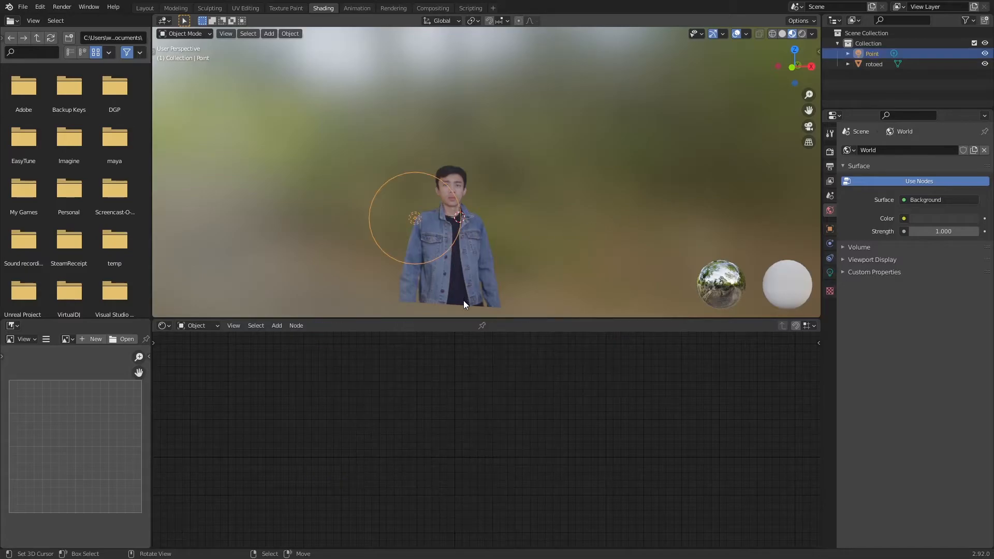
{"action": "left_click", "coordinate": [873, 63]}
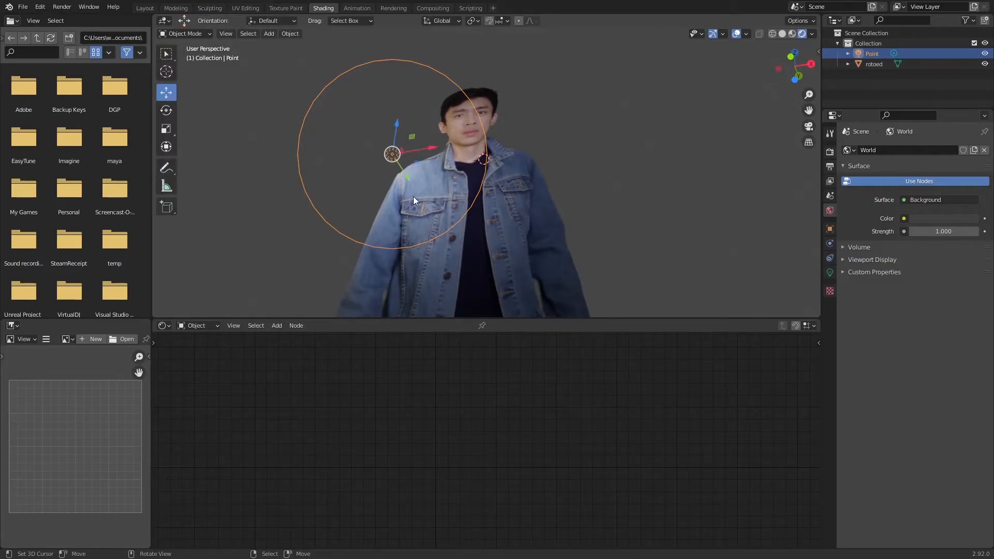
{"action": "left_click", "coordinate": [874, 64]}
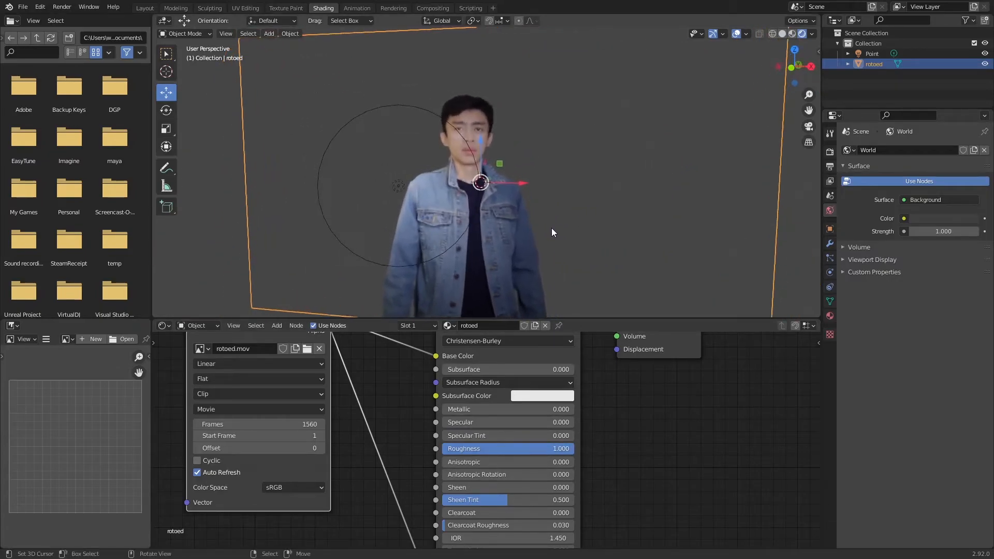
{"action": "left_click", "coordinate": [872, 53]}
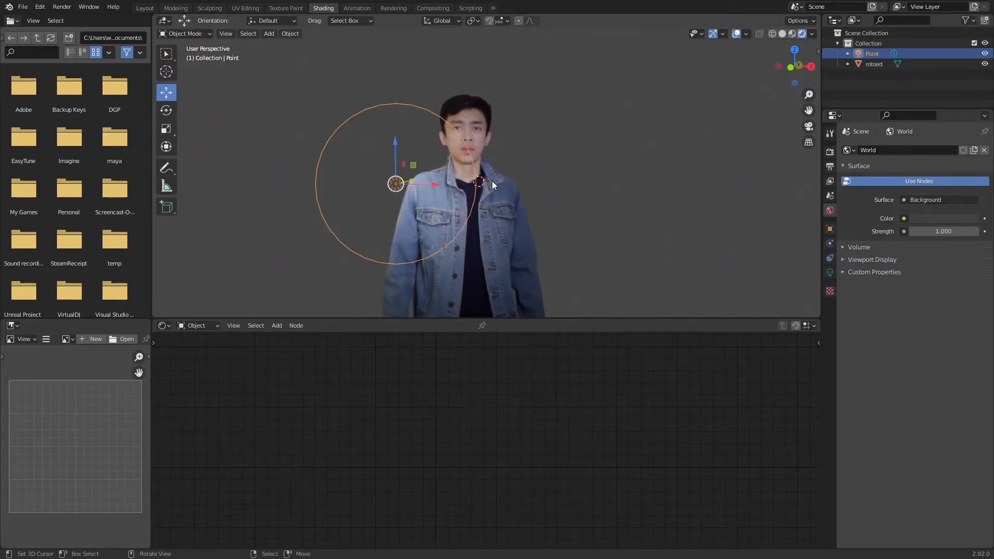
{"action": "left_click", "coordinate": [874, 63]}
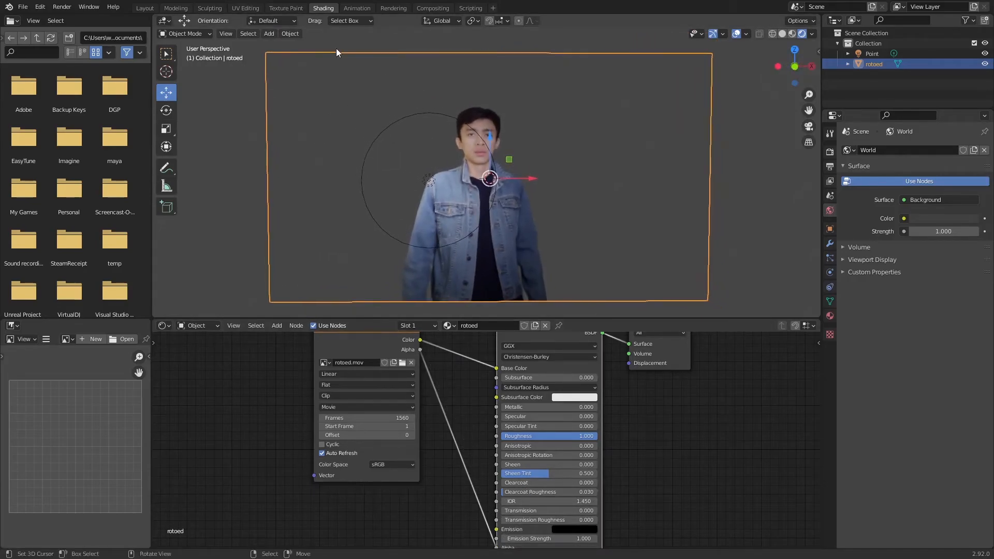
{"action": "left_click", "coordinate": [145, 8]}
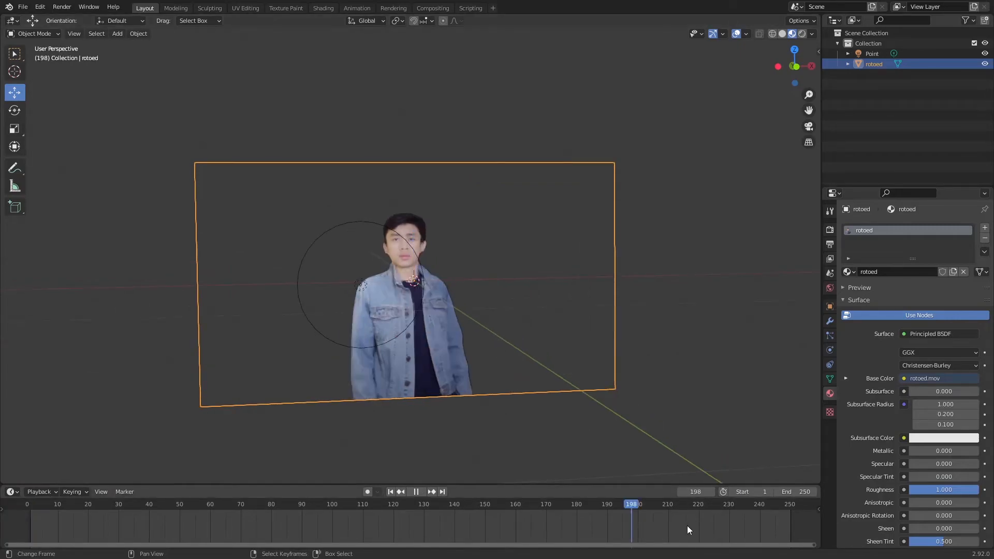
{"action": "left_click", "coordinate": [442, 491]}
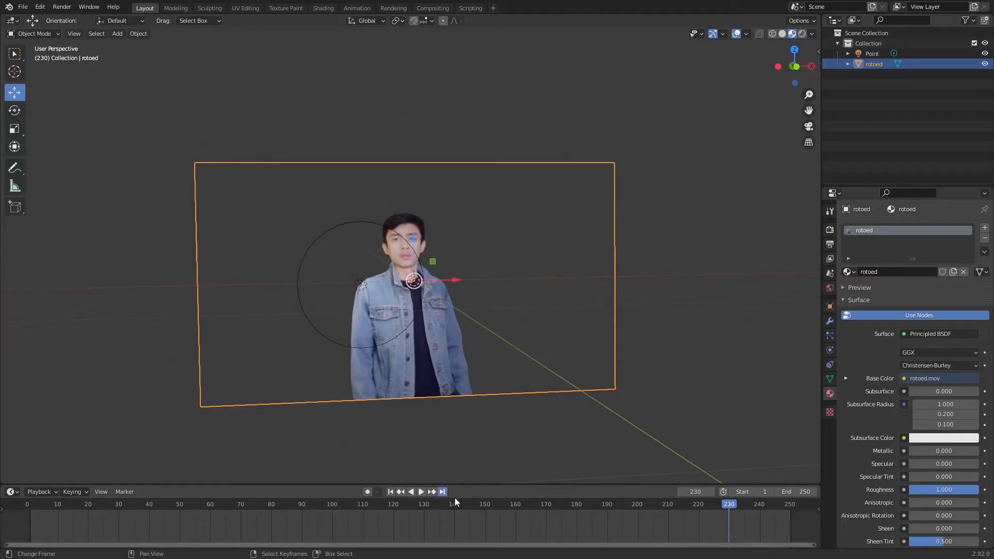
{"action": "left_click", "coordinate": [442, 491]}
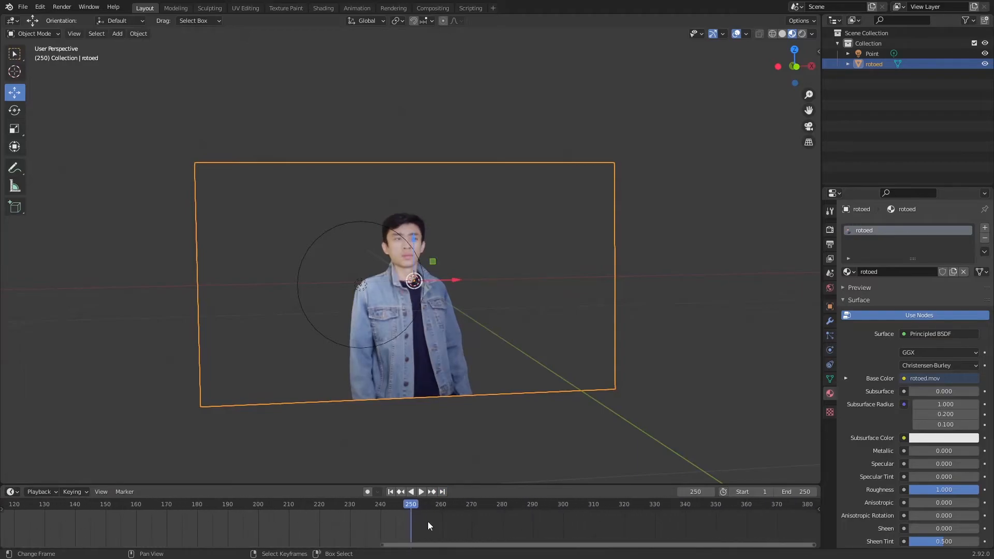
{"action": "left_click", "coordinate": [422, 490]}
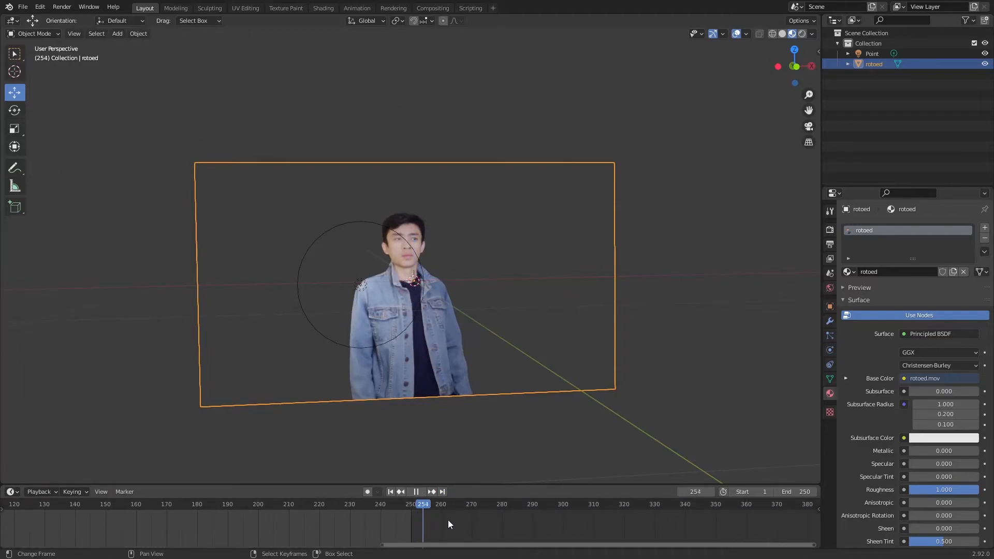
{"action": "left_click", "coordinate": [584, 503]}
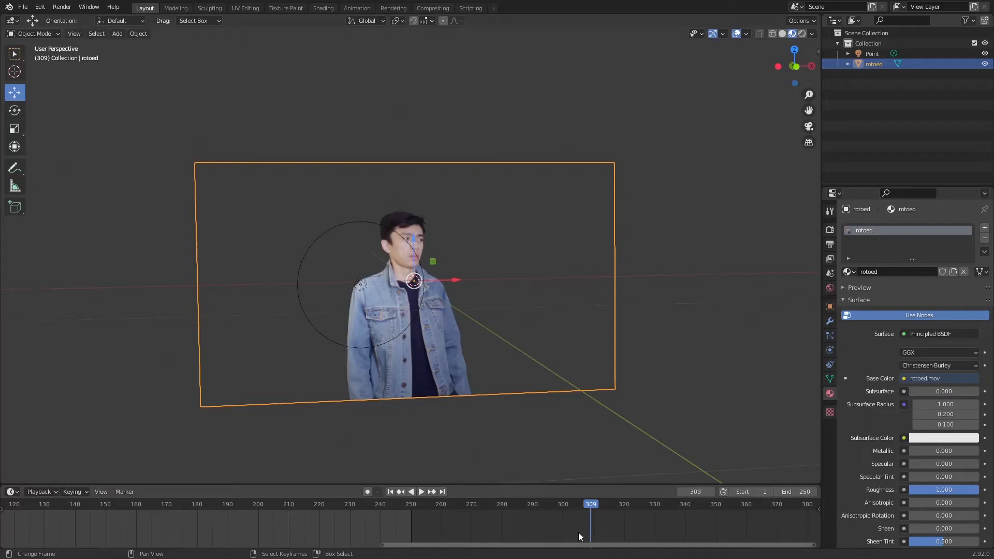
{"action": "mouse_move", "coordinate": [548, 390]}
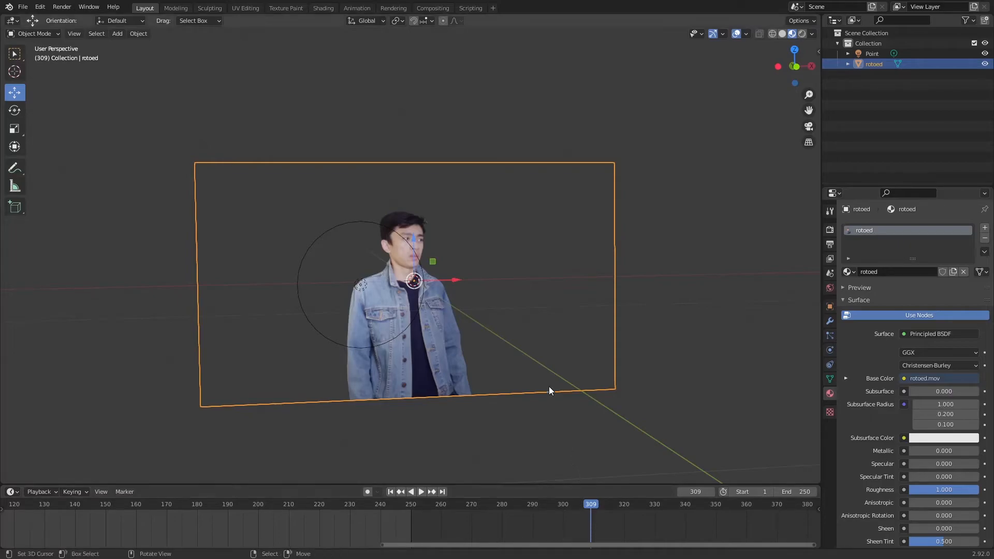
{"action": "mouse_move", "coordinate": [516, 213]}
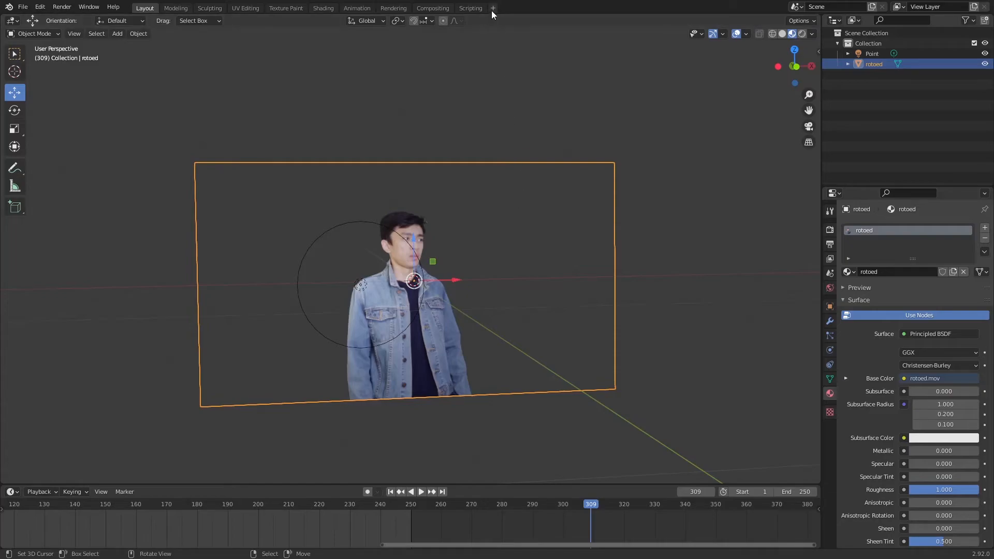
Add a VFX > Motion Tracking workspace from the + tab and switch to it
{"action": "left_click", "coordinate": [492, 8]}
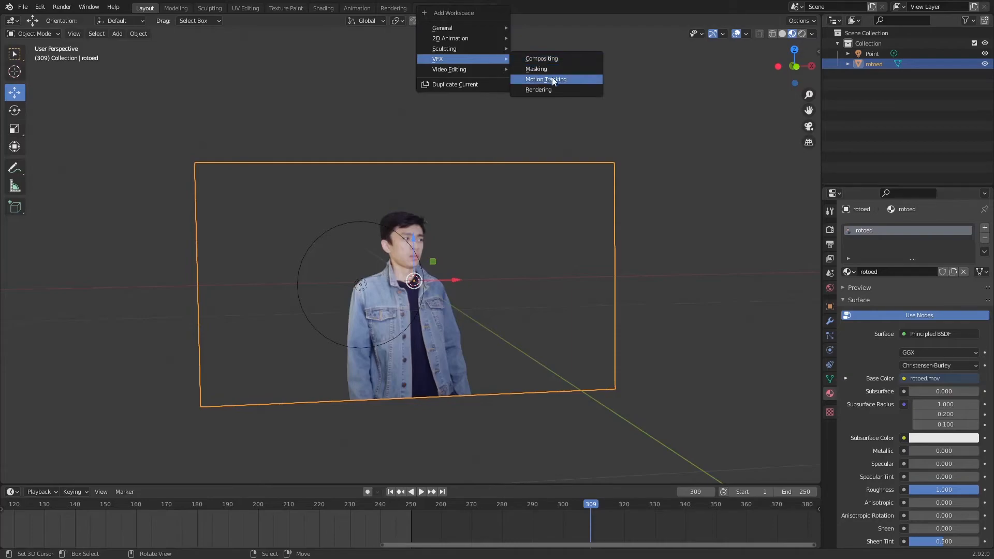
{"action": "left_click", "coordinate": [544, 78]}
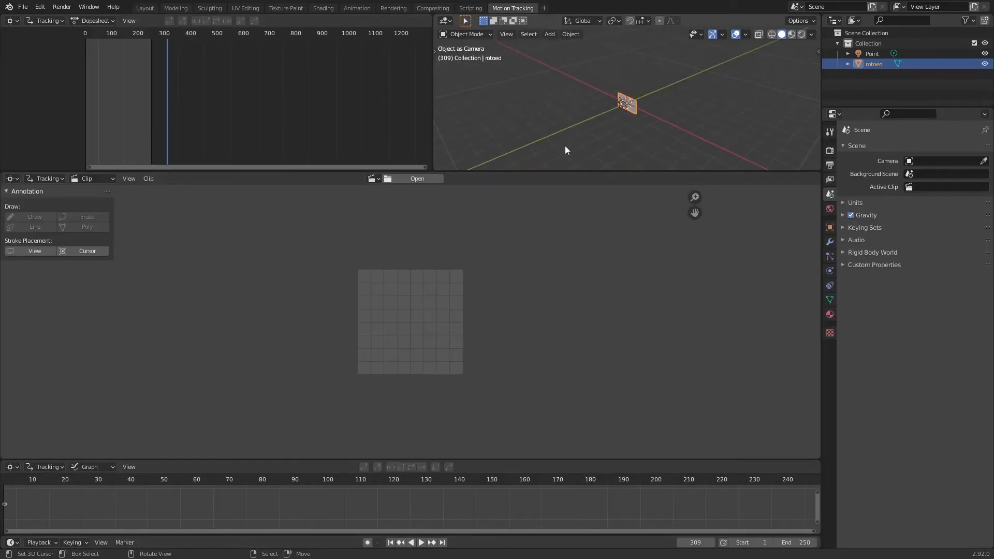
{"action": "mouse_move", "coordinate": [387, 203]}
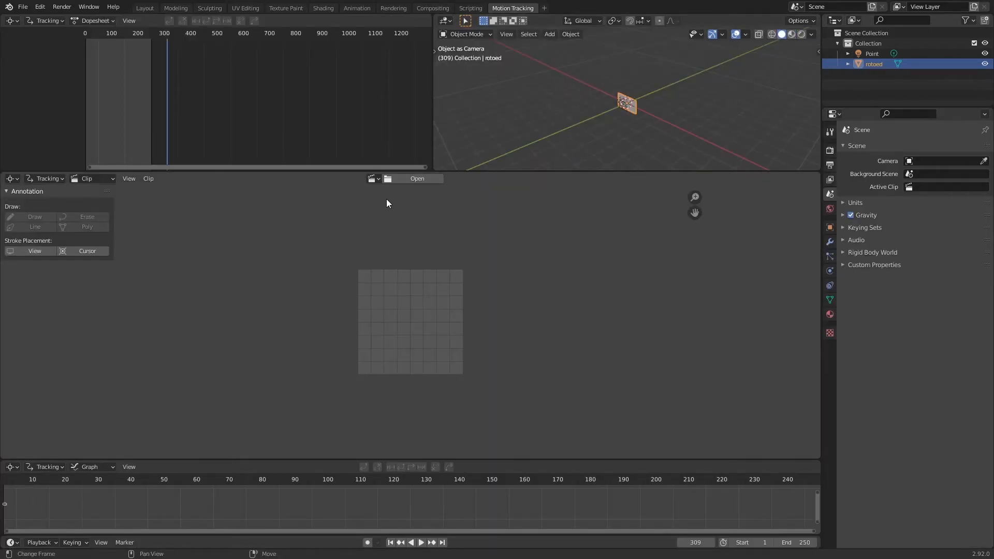
{"action": "mouse_move", "coordinate": [375, 189]}
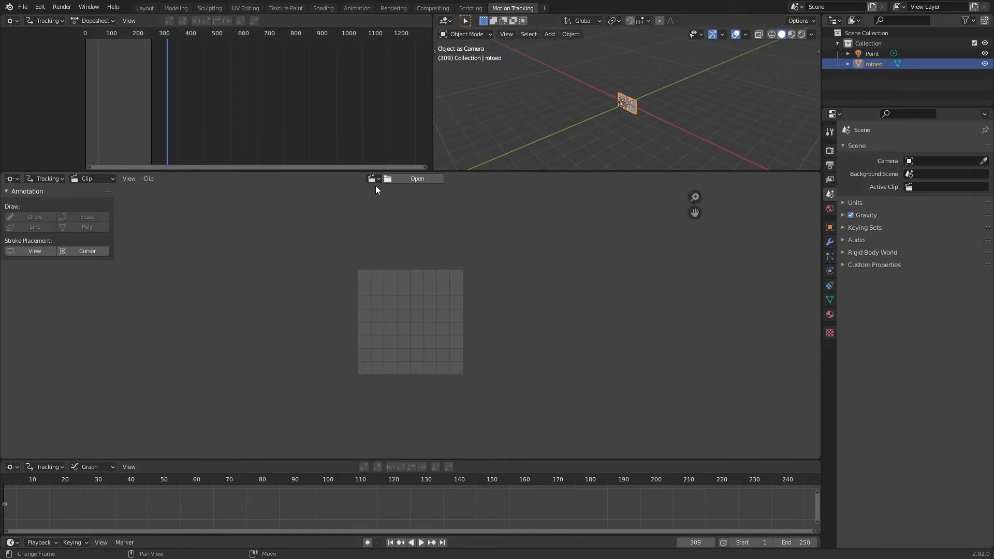
Load rotoed.mov in the clip editor and Set Scene Frames so the range ends at 1560
{"action": "left_click", "coordinate": [417, 178]}
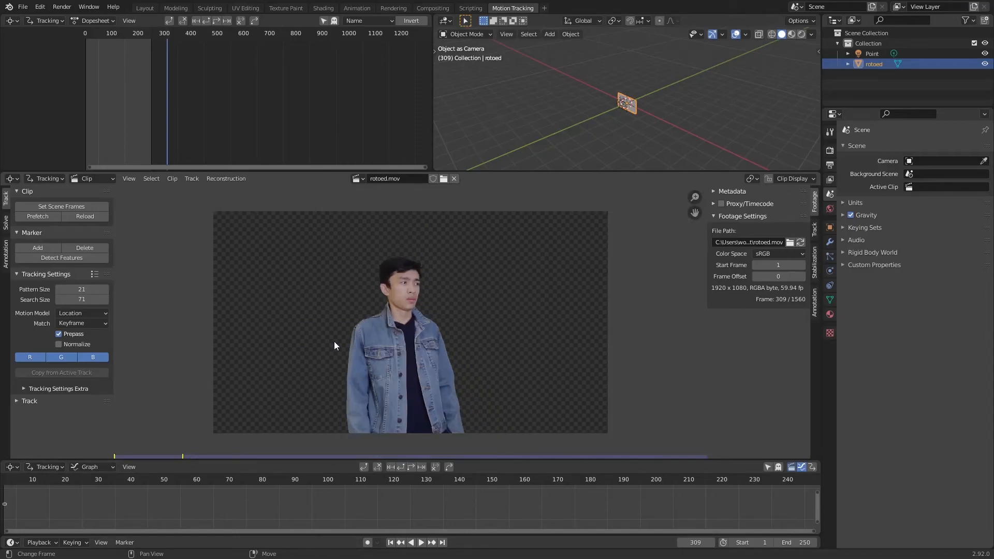
{"action": "mouse_move", "coordinate": [61, 206]}
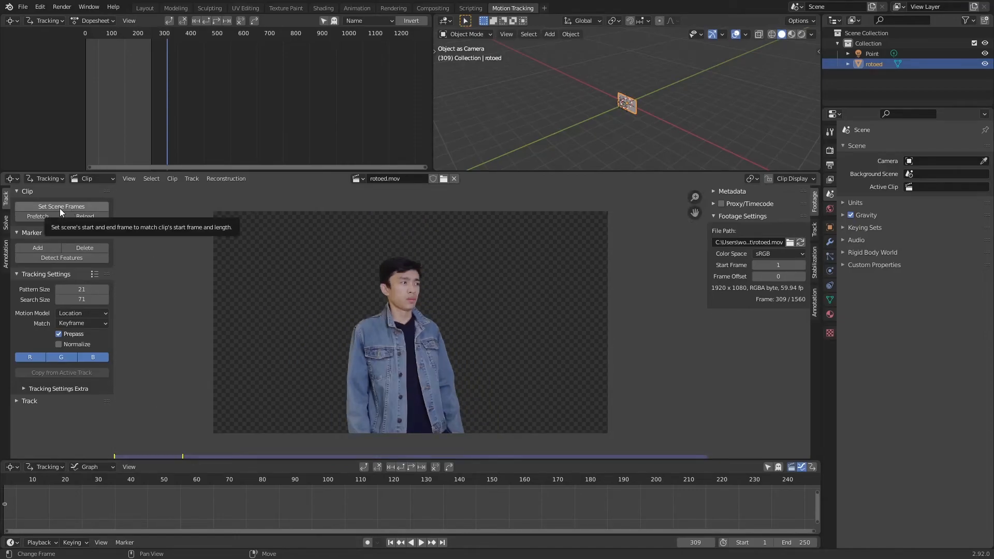
{"action": "left_click", "coordinate": [61, 206]}
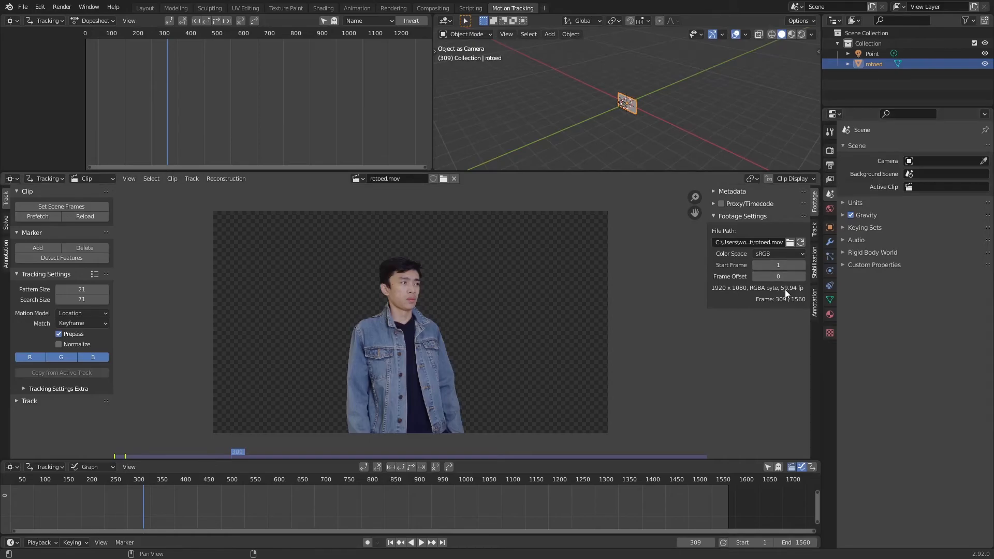
{"action": "mouse_move", "coordinate": [789, 295]}
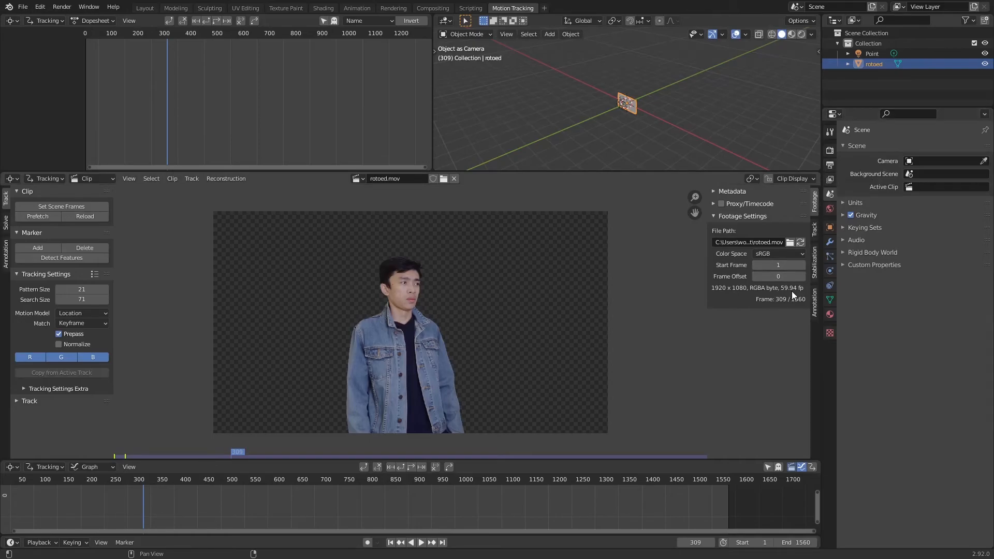
{"action": "mouse_move", "coordinate": [798, 293]}
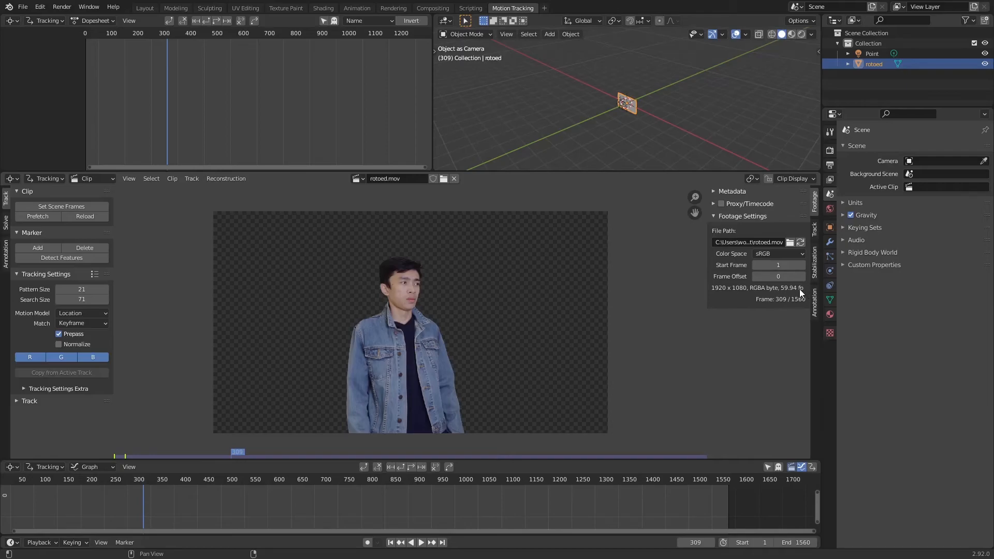
{"action": "mouse_move", "coordinate": [769, 303]}
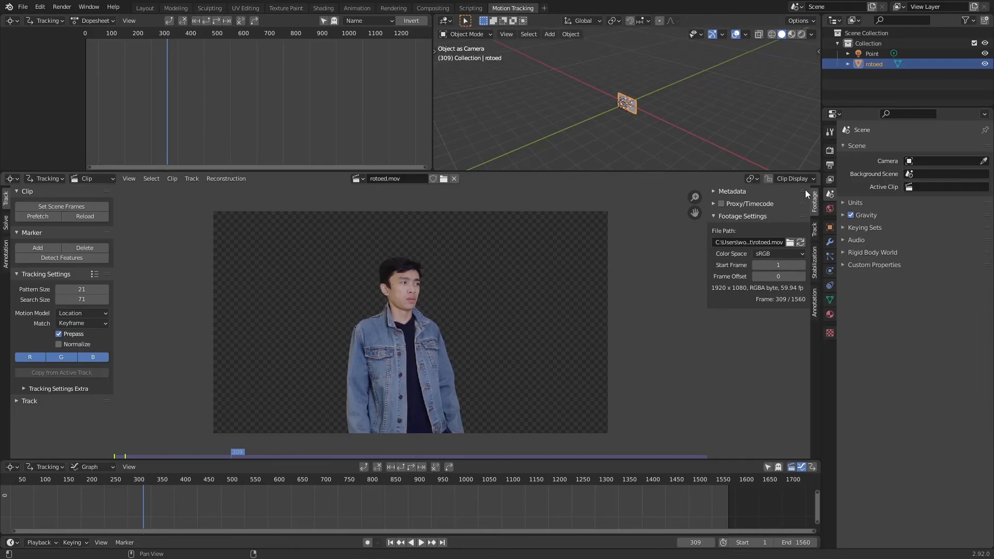
{"action": "mouse_move", "coordinate": [829, 167]}
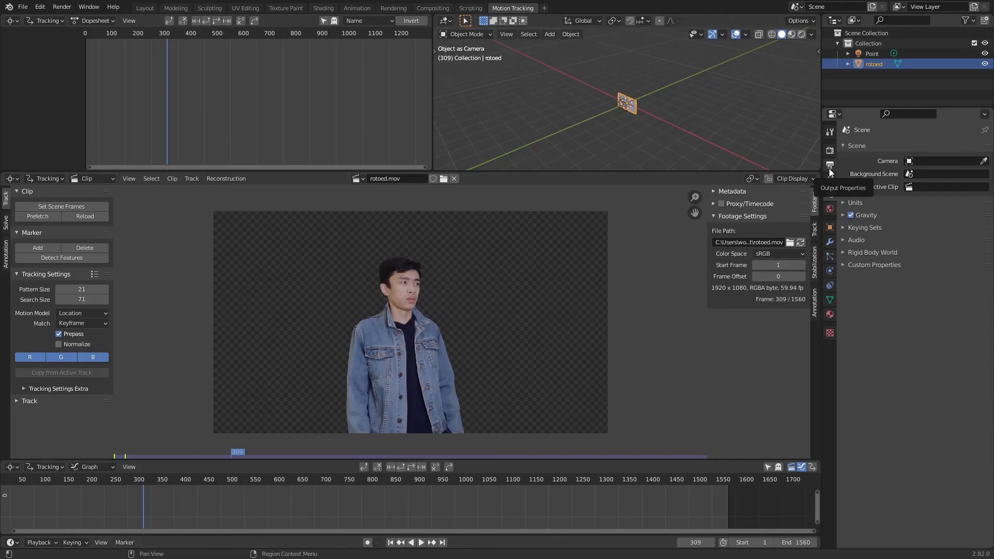
Change the scene Frame Rate from 24 fps to 59.94 fps in Output Properties, then return to Layout
{"action": "left_click", "coordinate": [829, 166]}
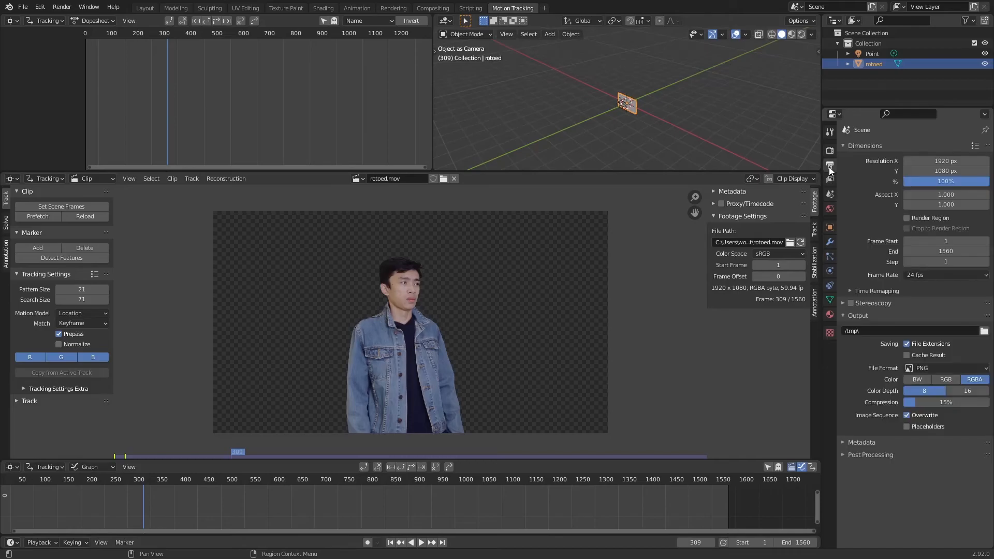
{"action": "left_click", "coordinate": [944, 274]}
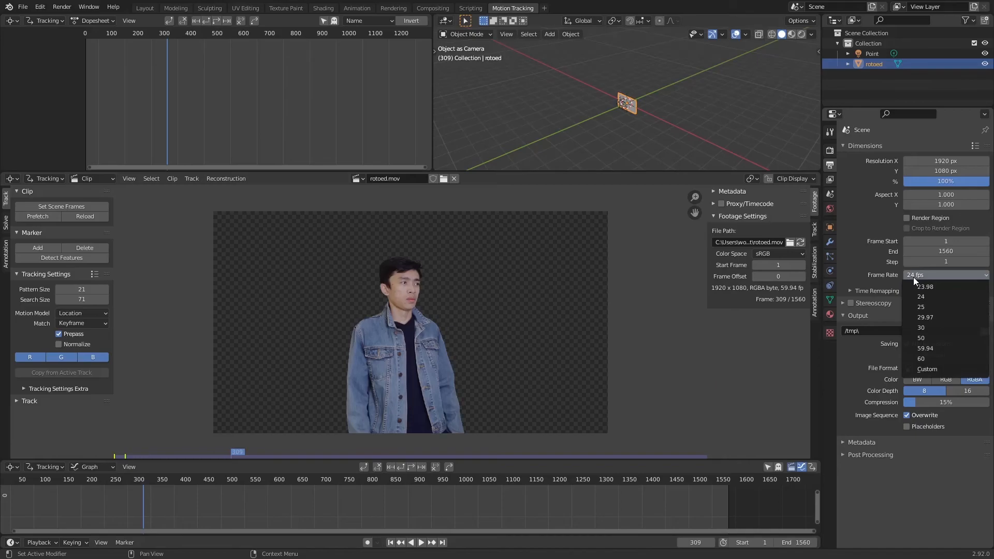
{"action": "mouse_move", "coordinate": [925, 348]}
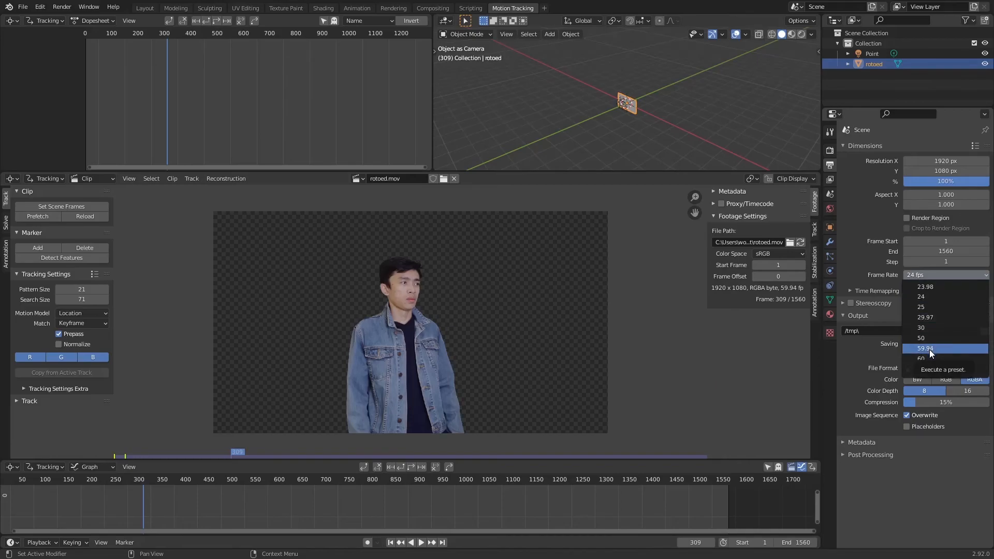
{"action": "left_click", "coordinate": [924, 348]}
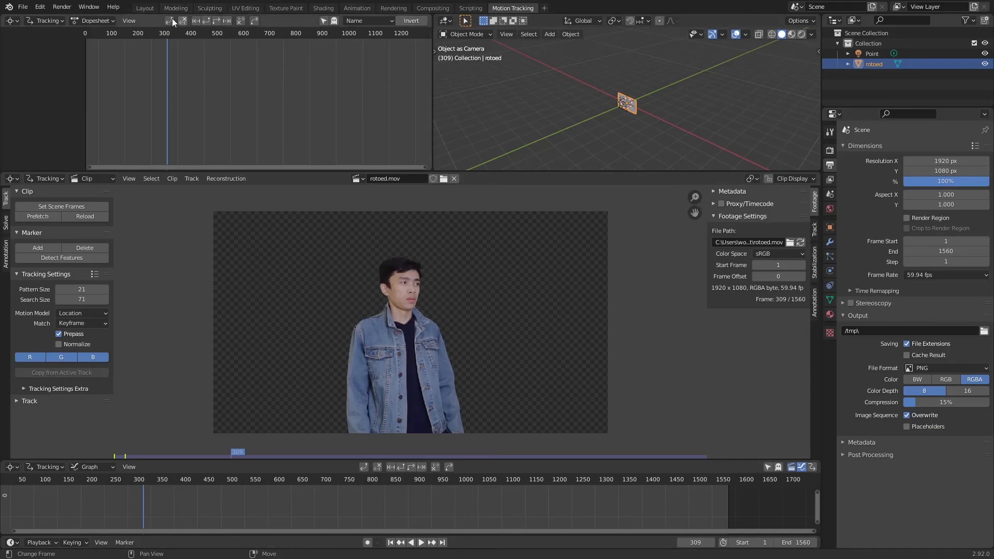
{"action": "left_click", "coordinate": [145, 7]}
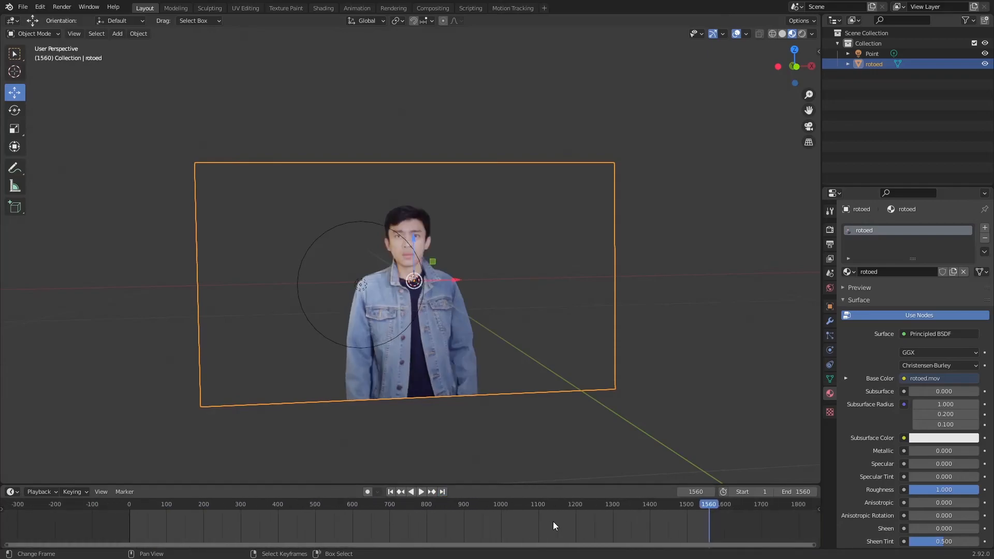
Scrub the timeline through later frames around 1366 and back to the clip's start
{"action": "left_click", "coordinate": [422, 490]}
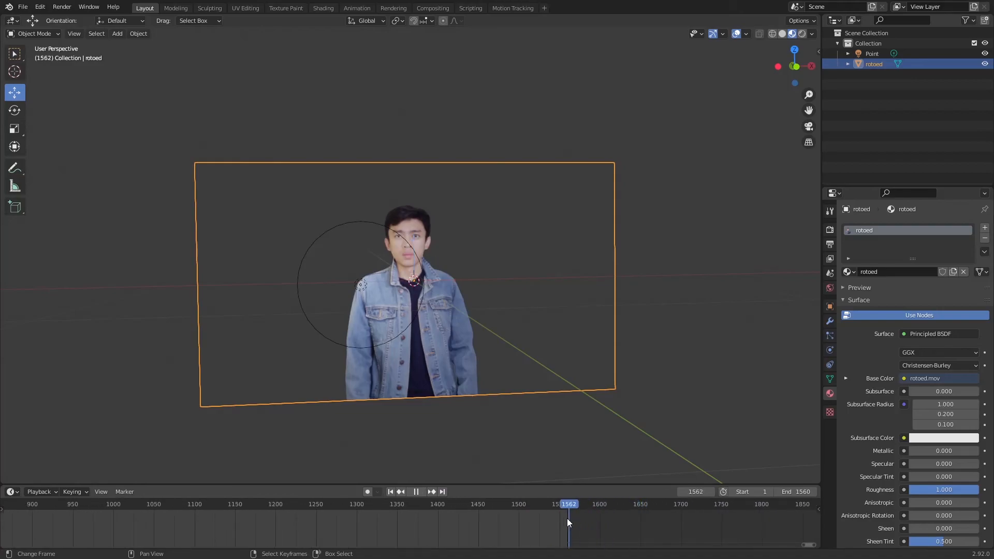
{"action": "left_click", "coordinate": [411, 504]}
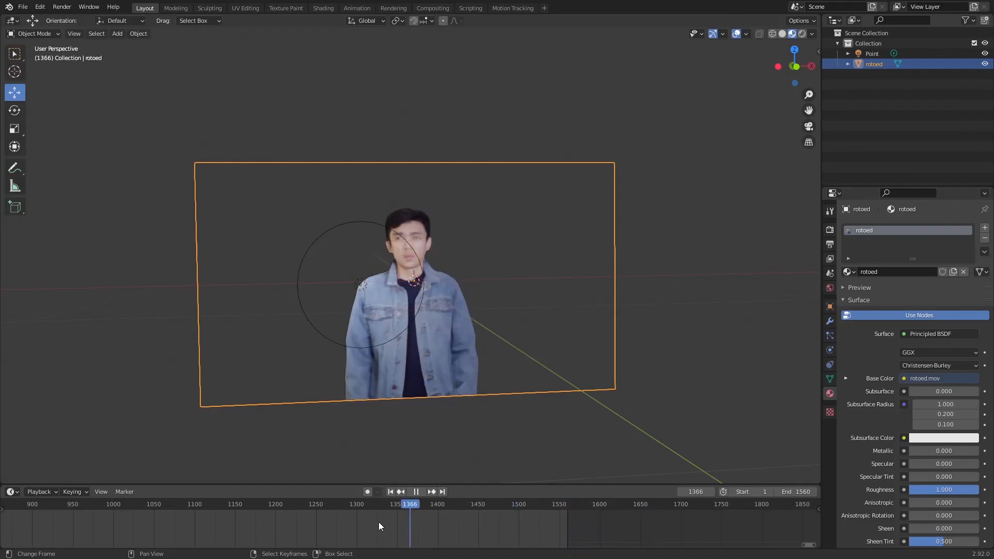
{"action": "left_click", "coordinate": [390, 491]}
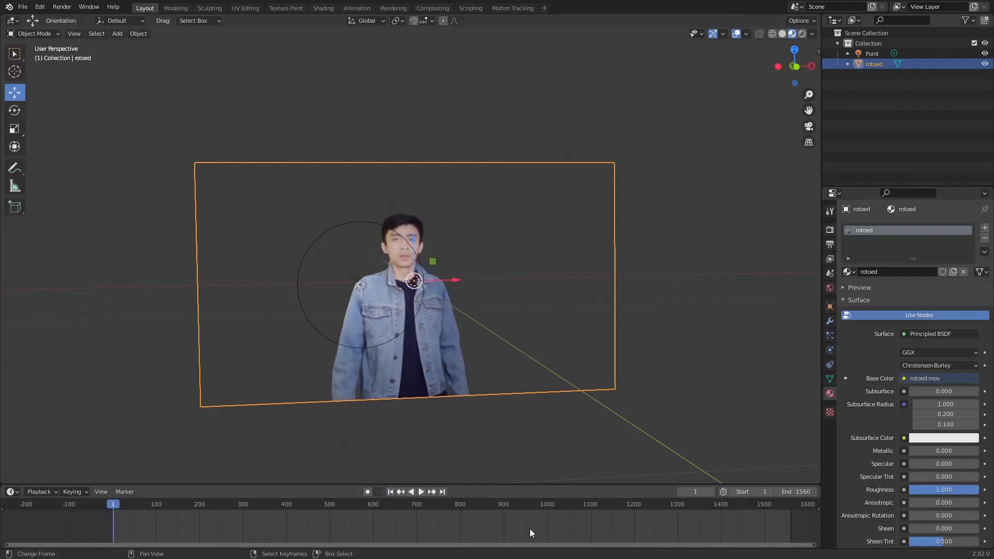